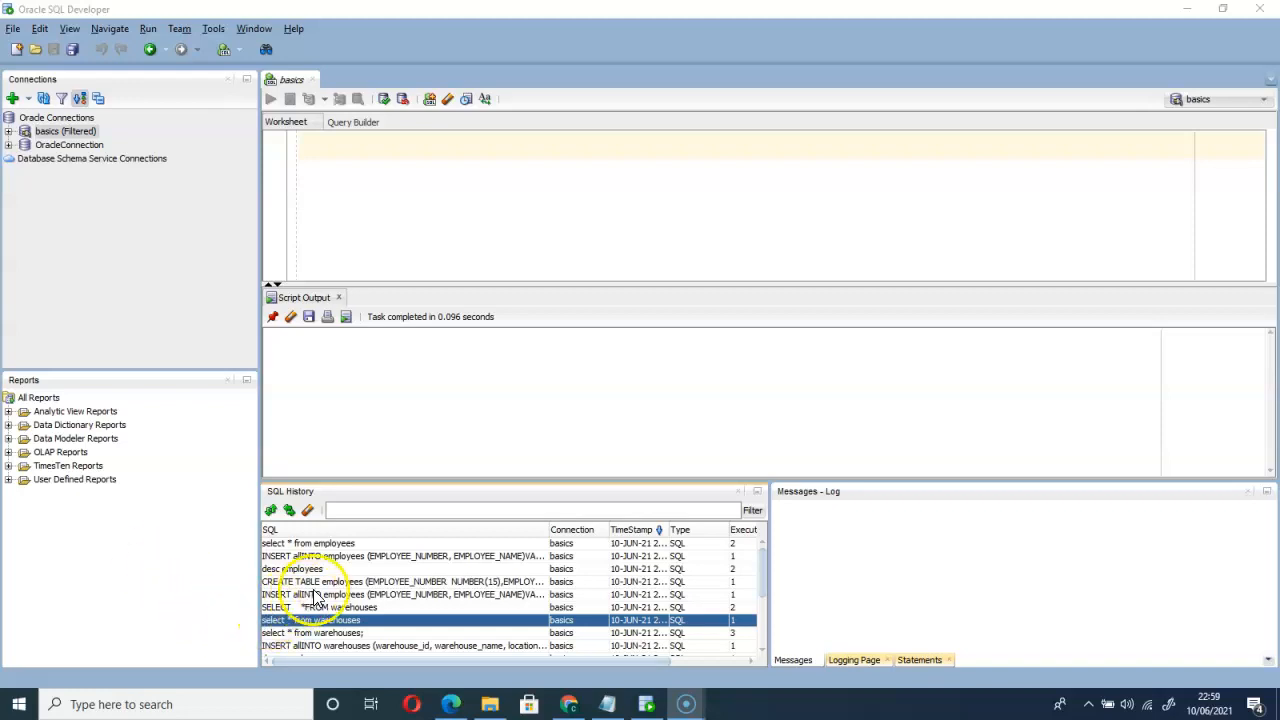
Step: Rerun the CREATE TABLE employees statement from SQL History to create the EMPLOYEES table
click(400, 581)
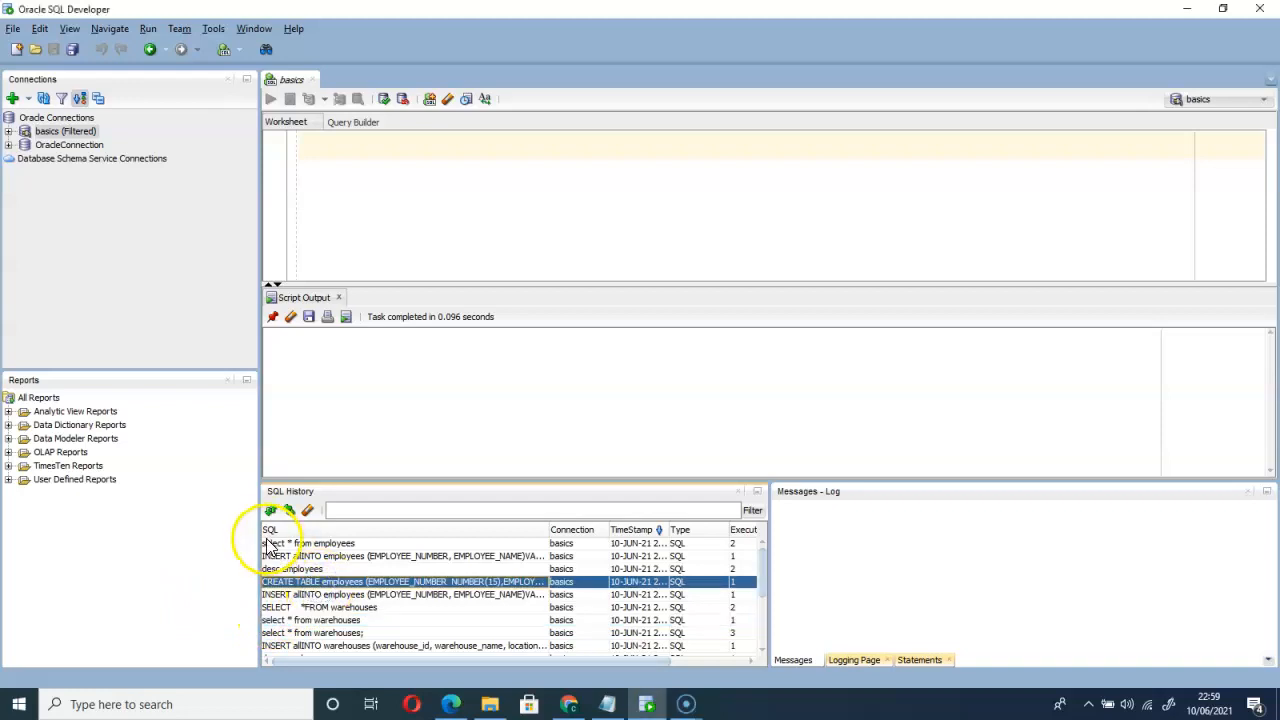
double_click(404, 581)
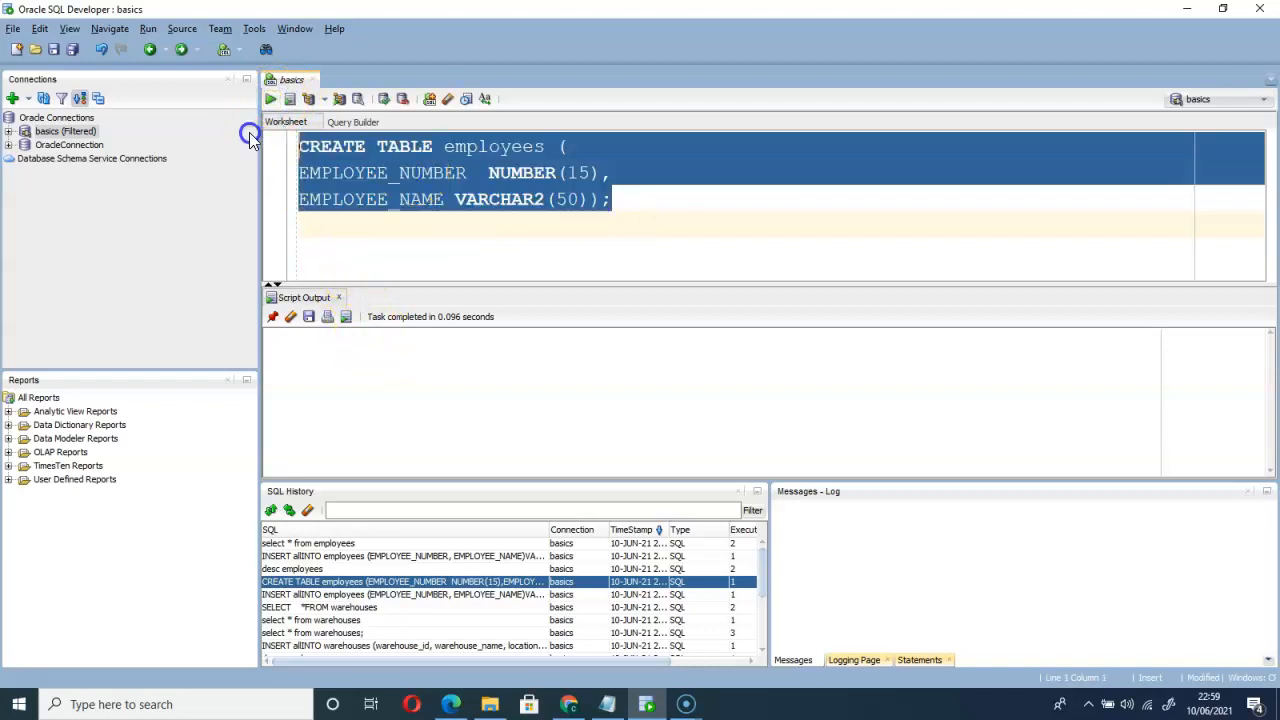
click(270, 98)
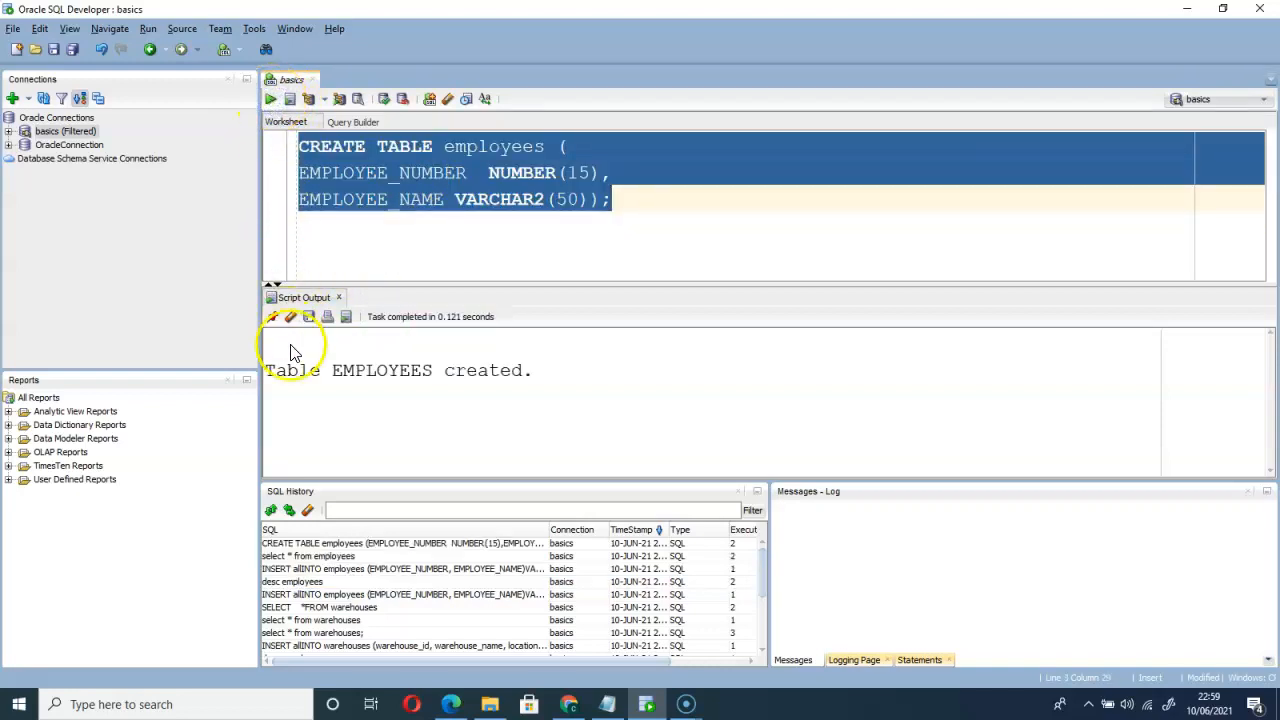
mouse_move(565, 385)
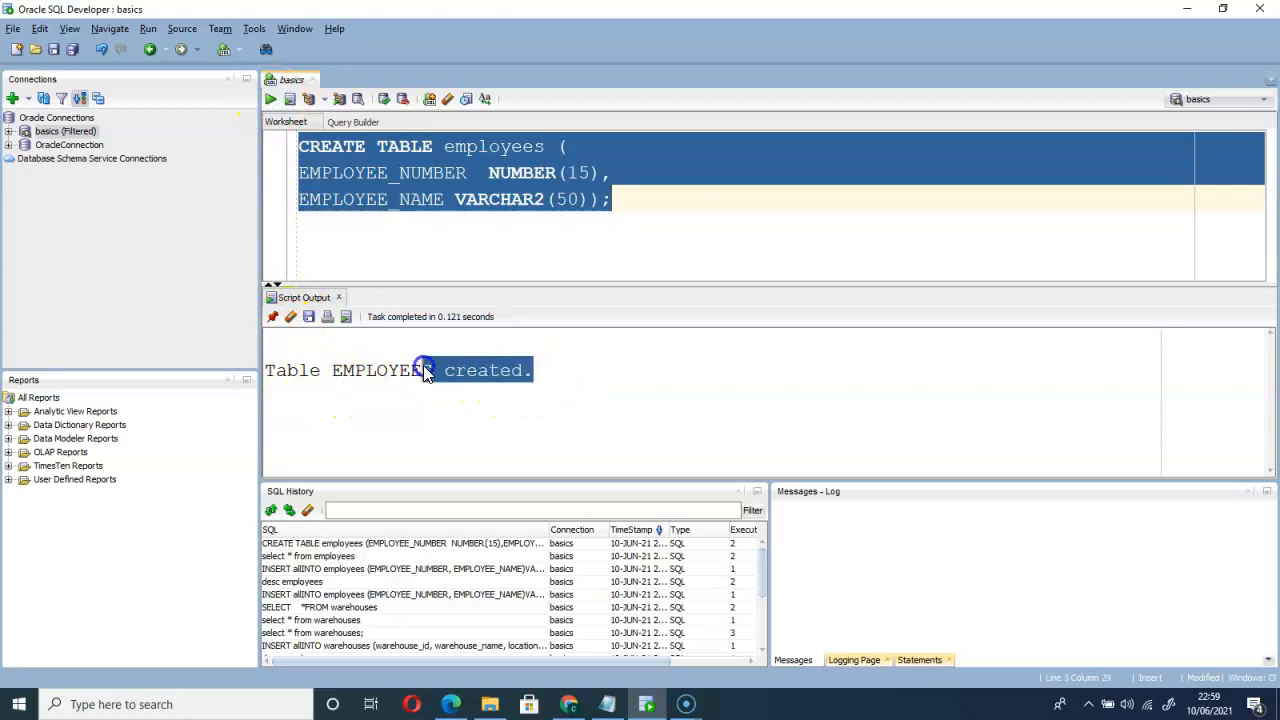
mouse_move(613, 345)
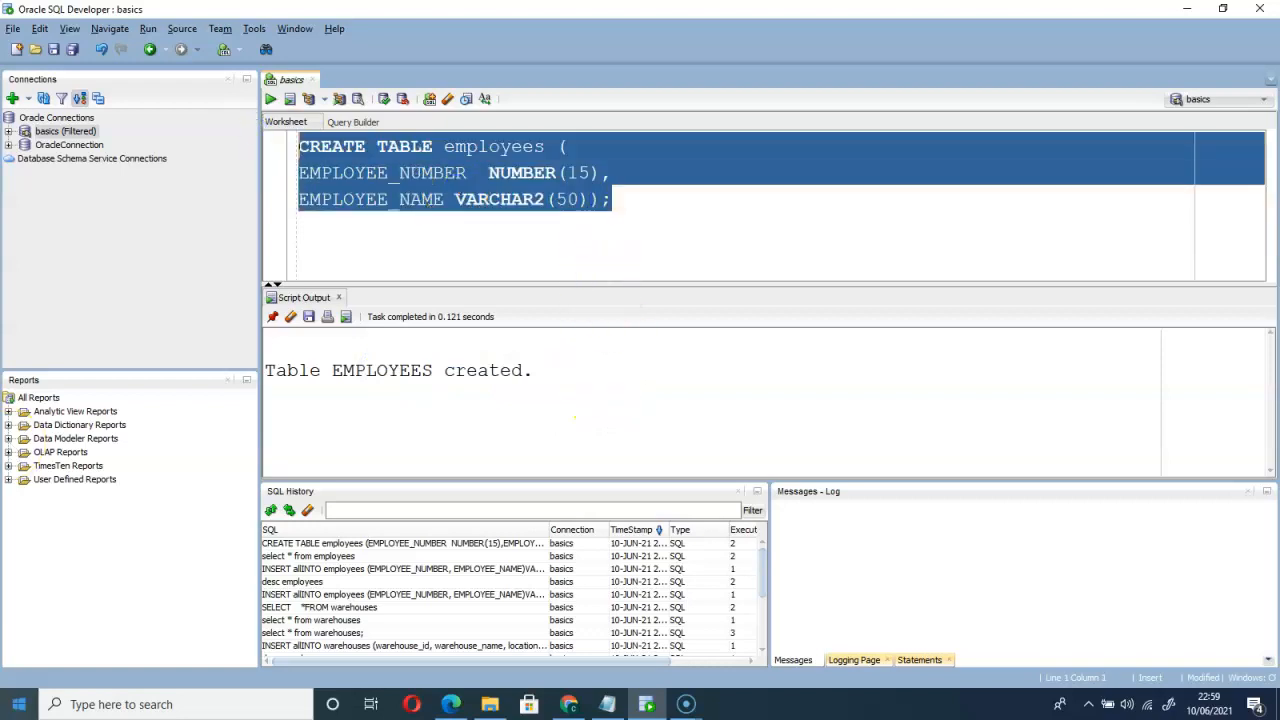
Step: Run DESC employees to list its two columns, then clear the output and delete the statement
text(de)
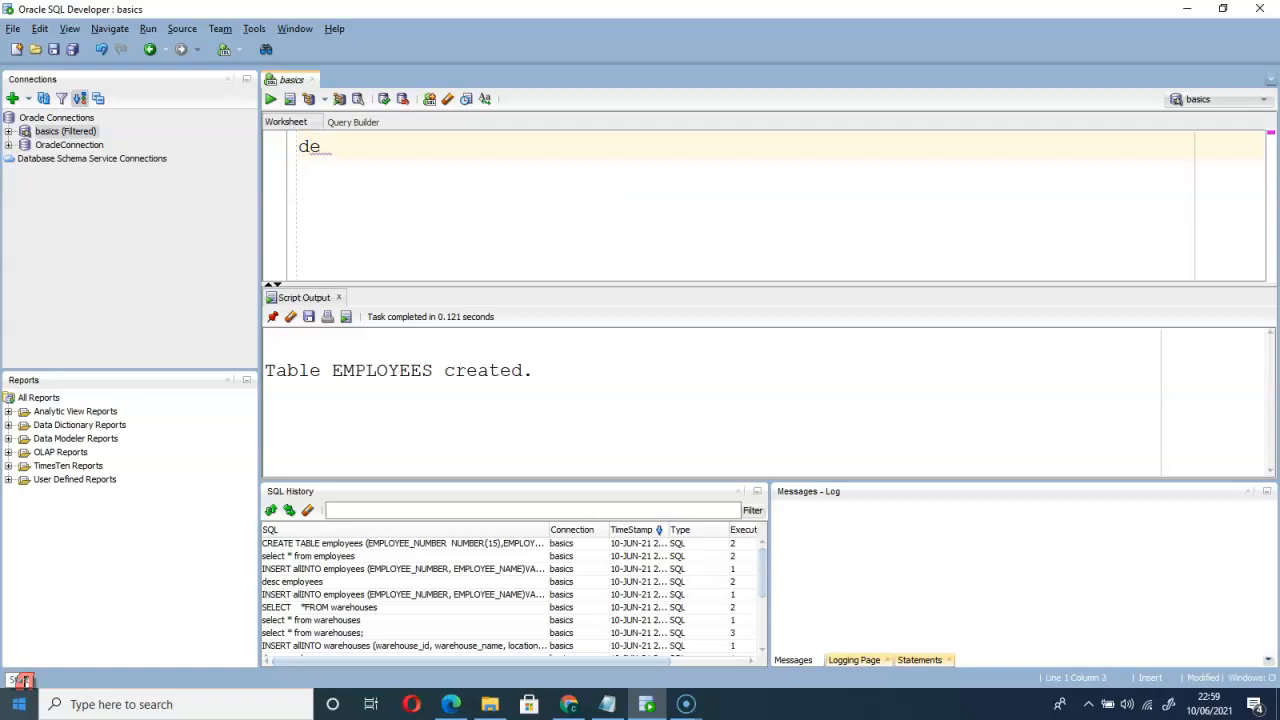
text(s)
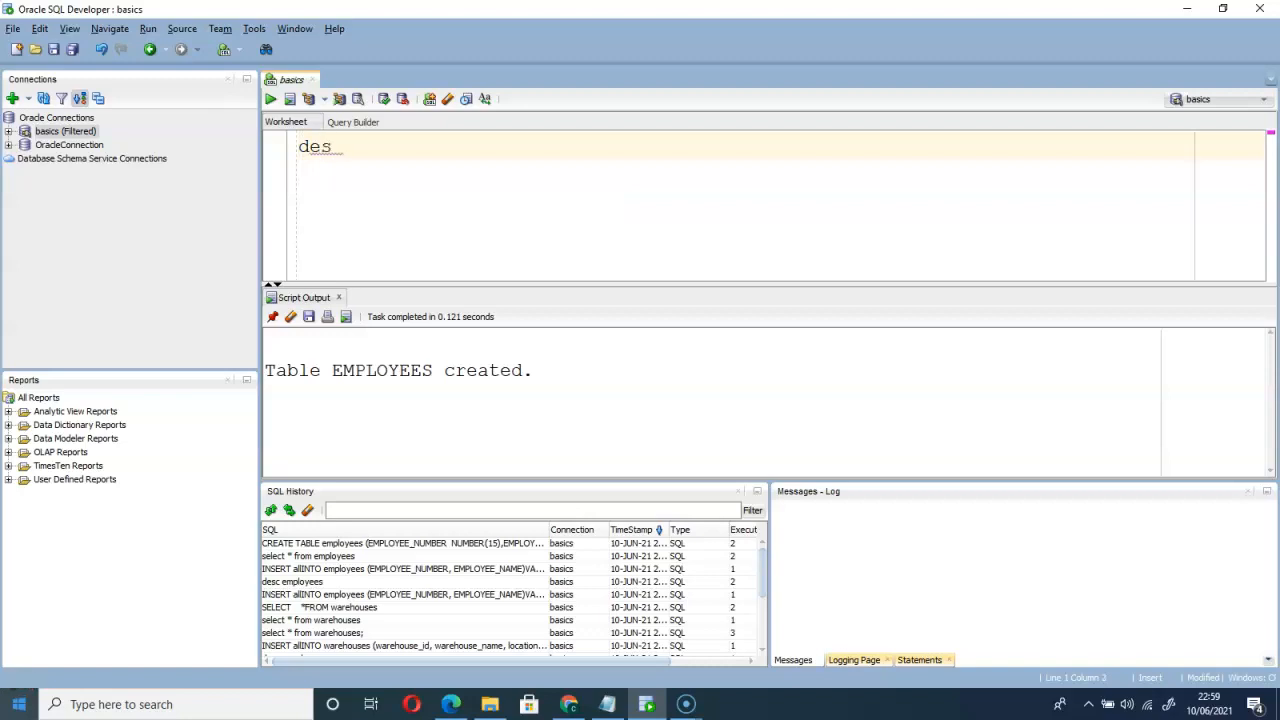
text(c)
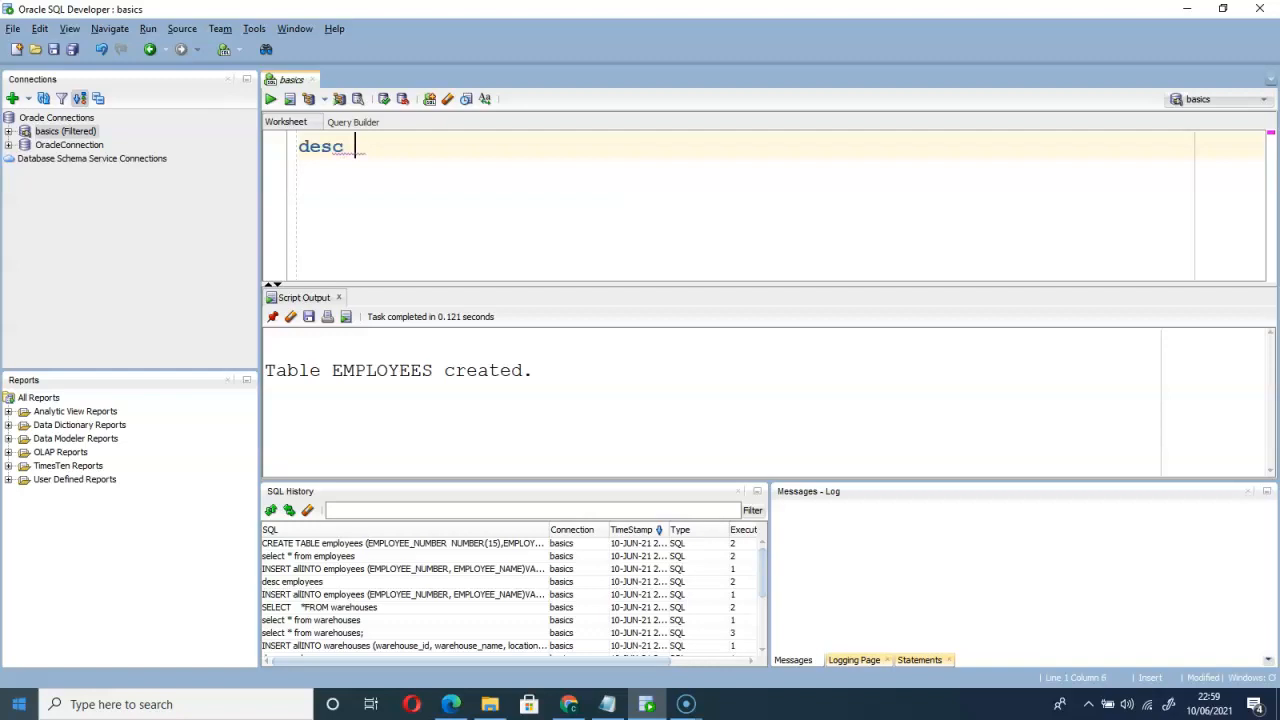
text(emplo)
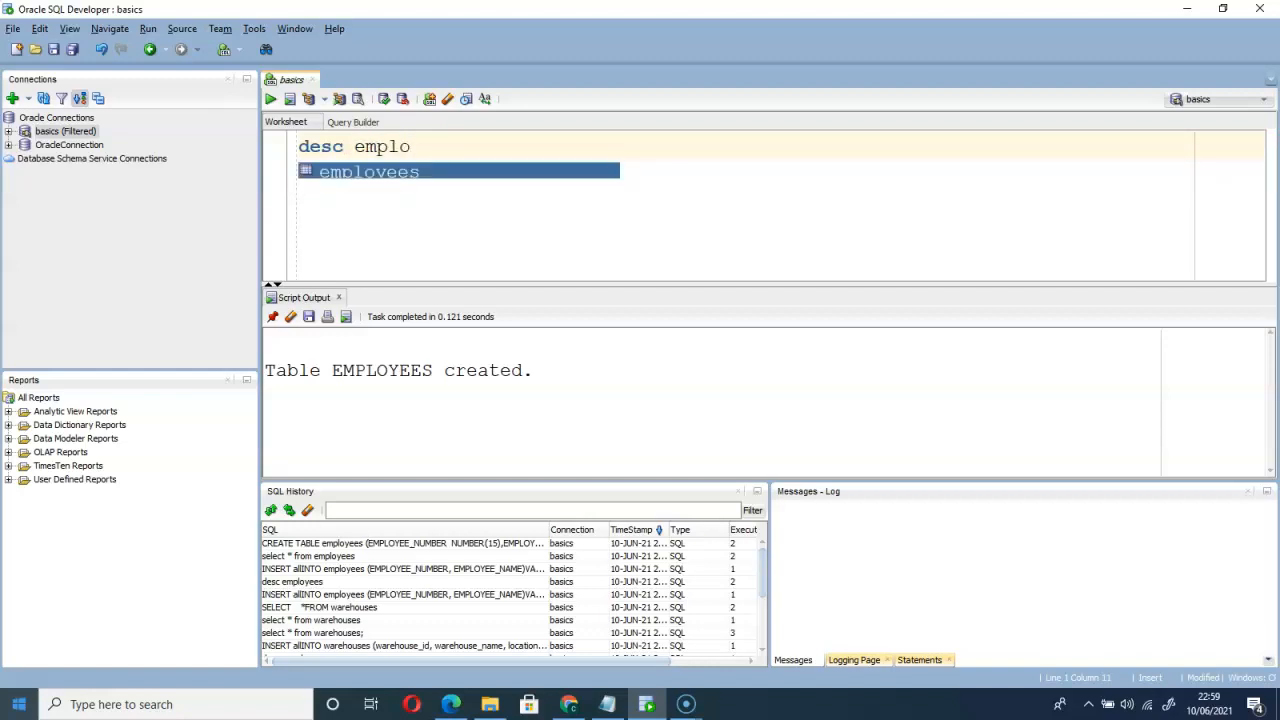
key(Tab)
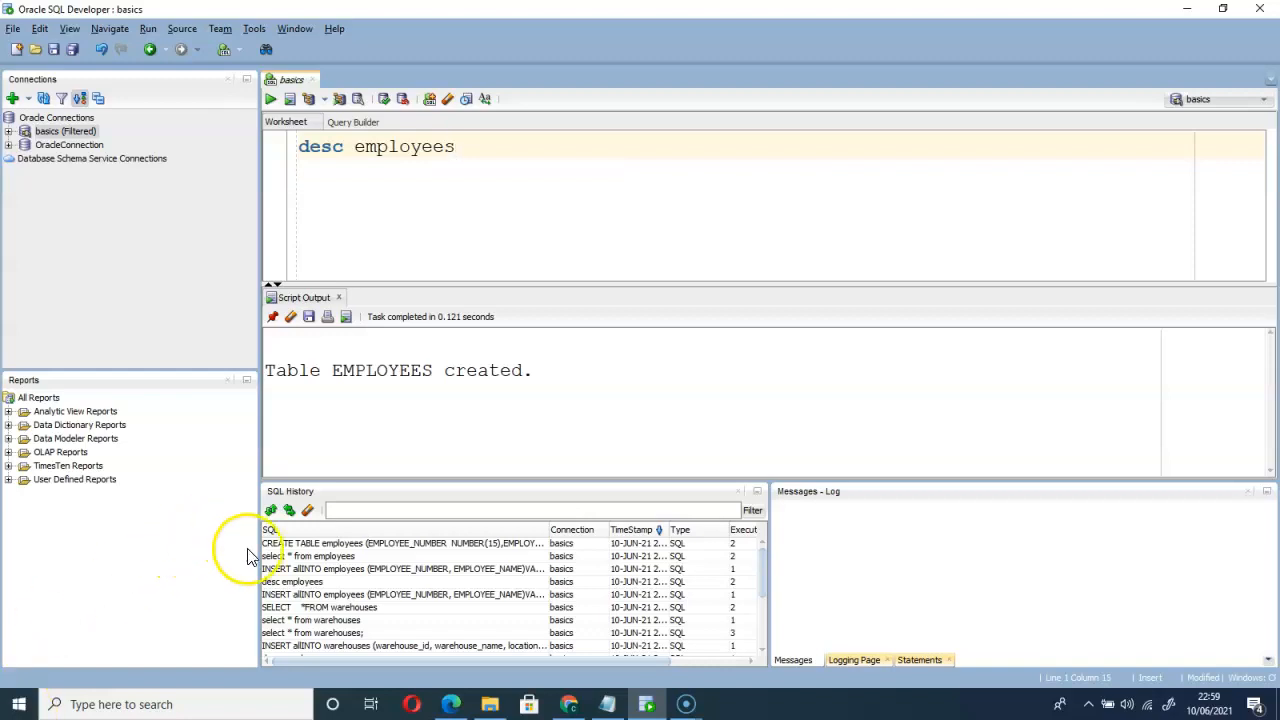
click(290, 317)
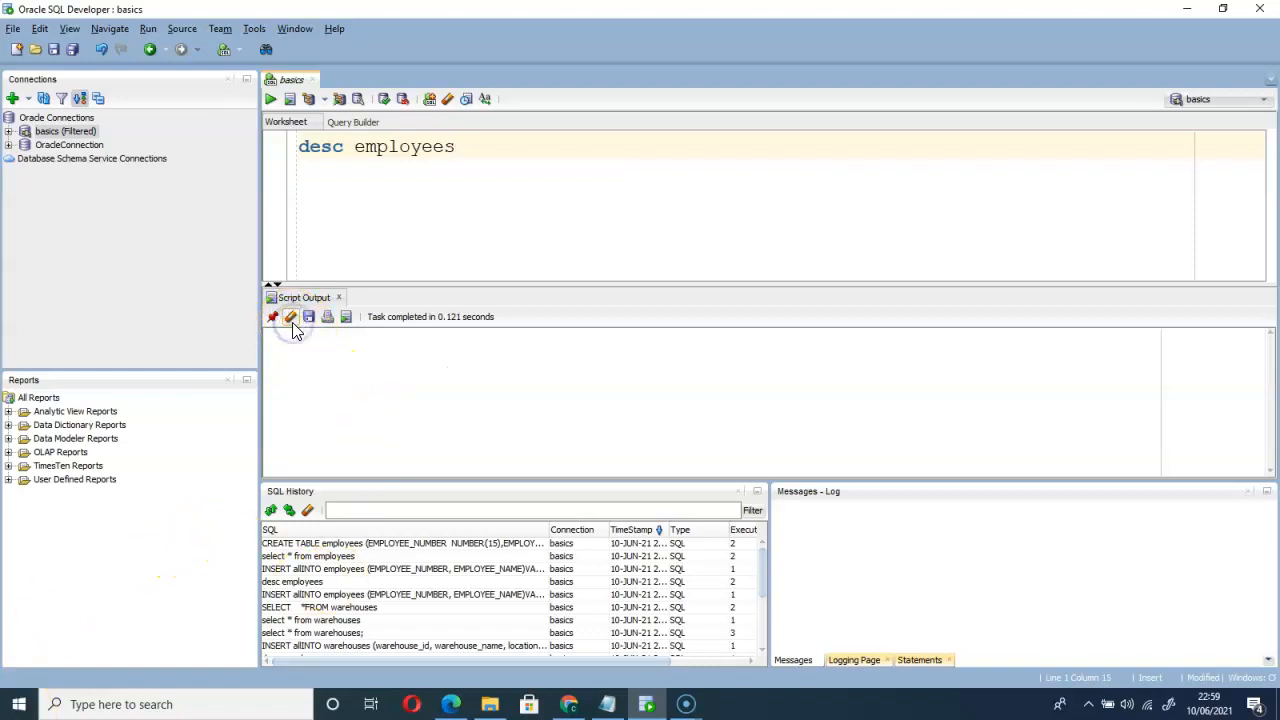
click(270, 98)
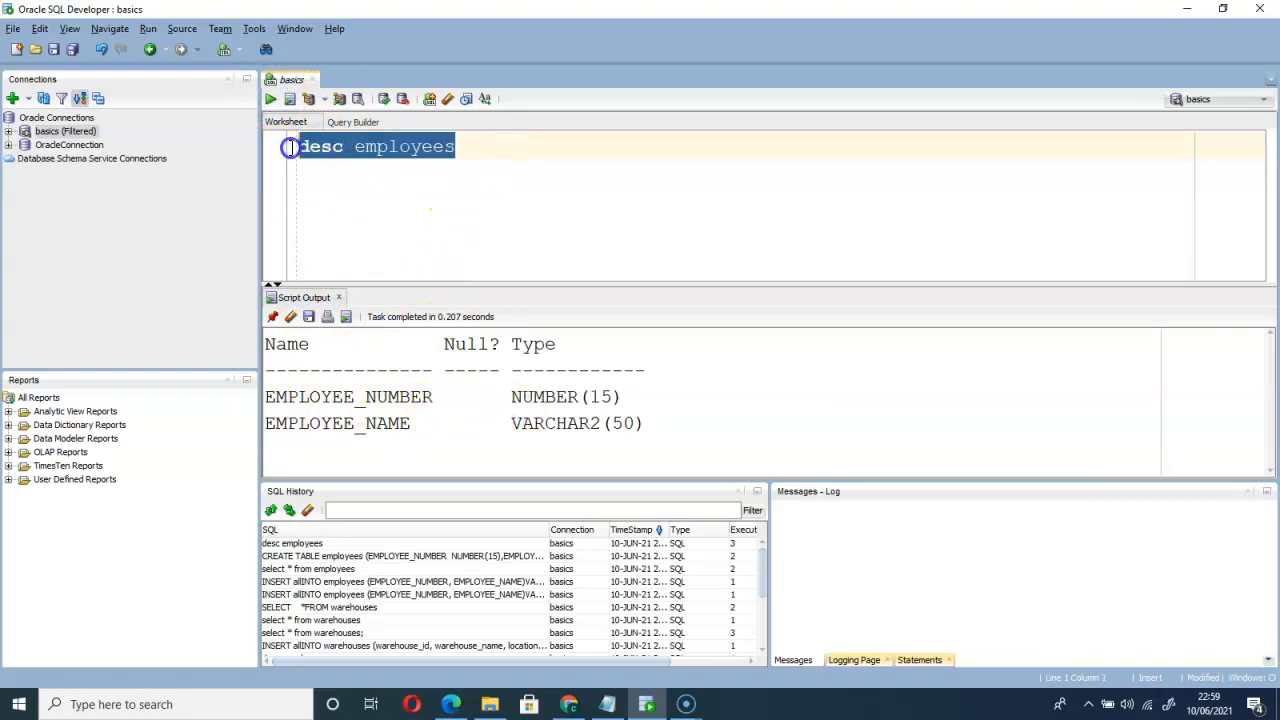
key(Delete)
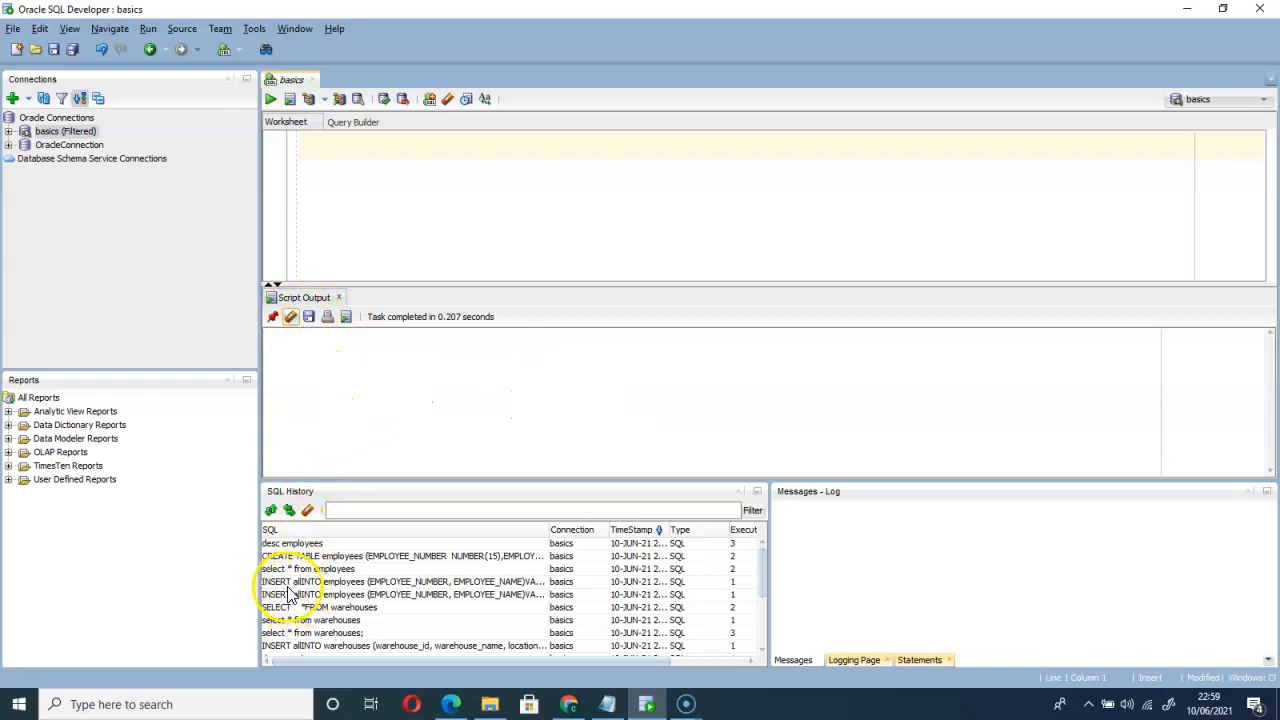
Step: Load the three-employee INSERT ALL, add a comma after EMPLOYEE_NAME, and run it, getting ORA-01747
click(400, 581)
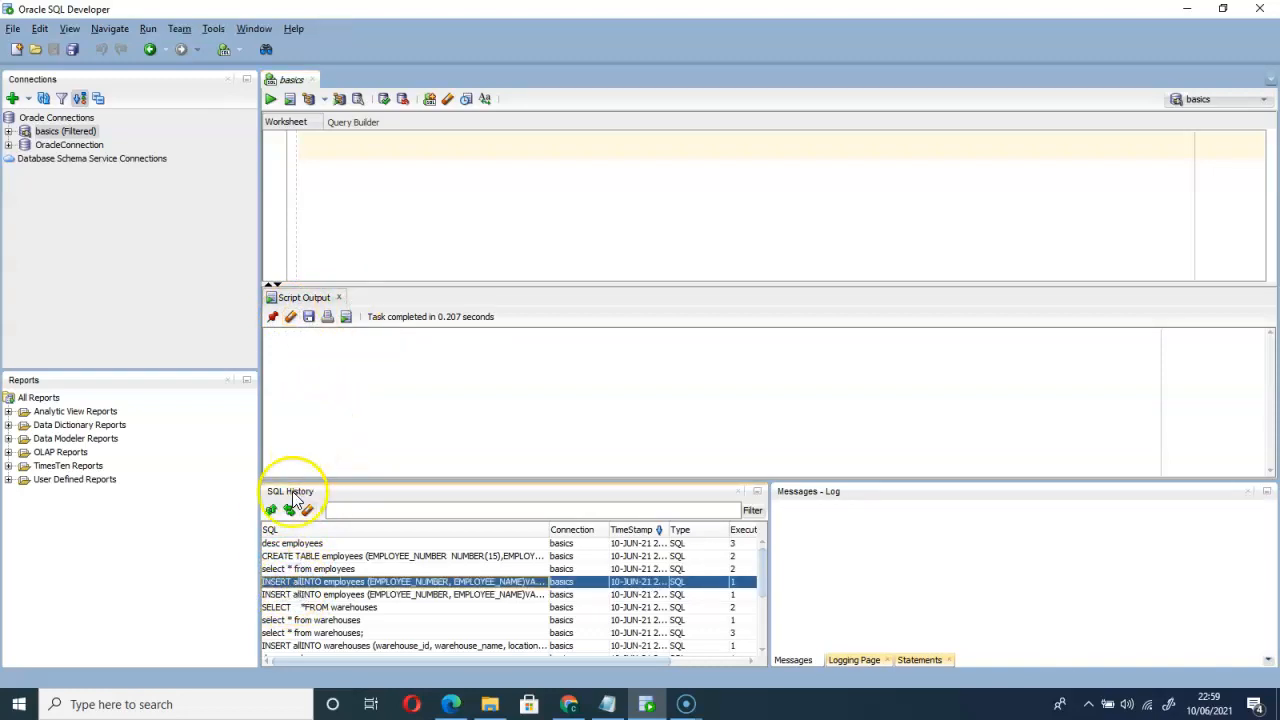
double_click(405, 581)
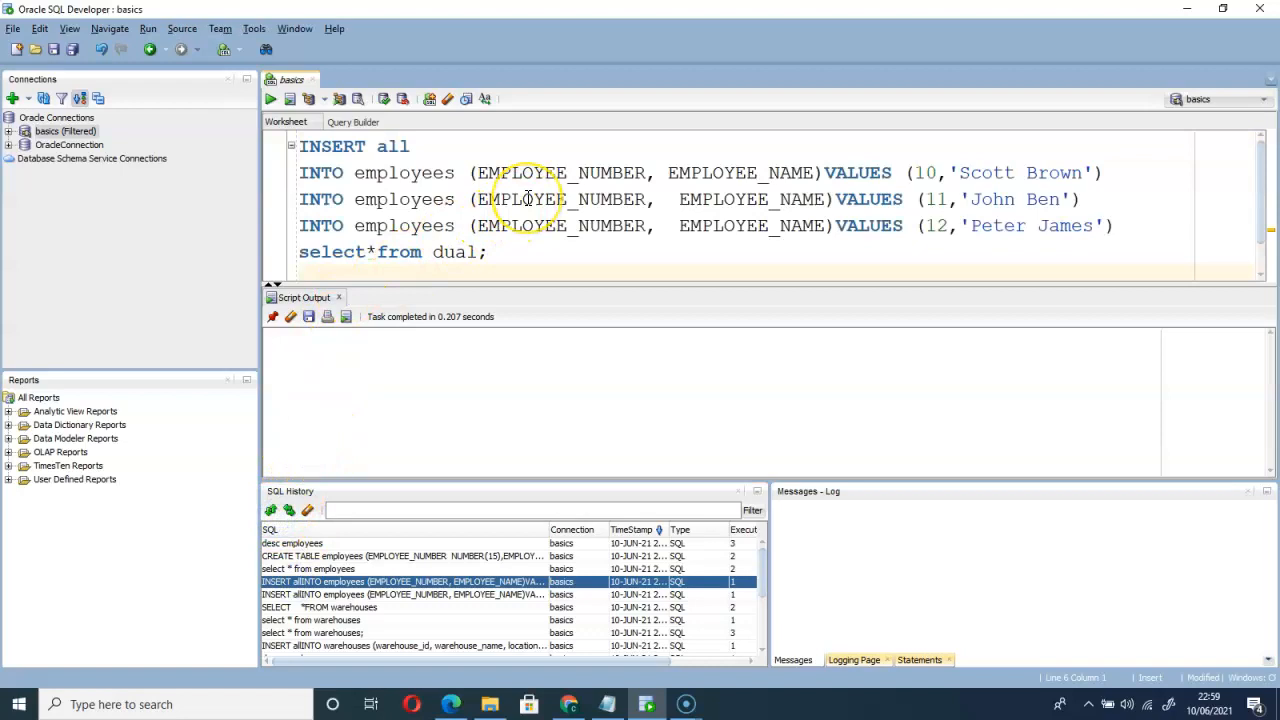
mouse_move(820, 180)
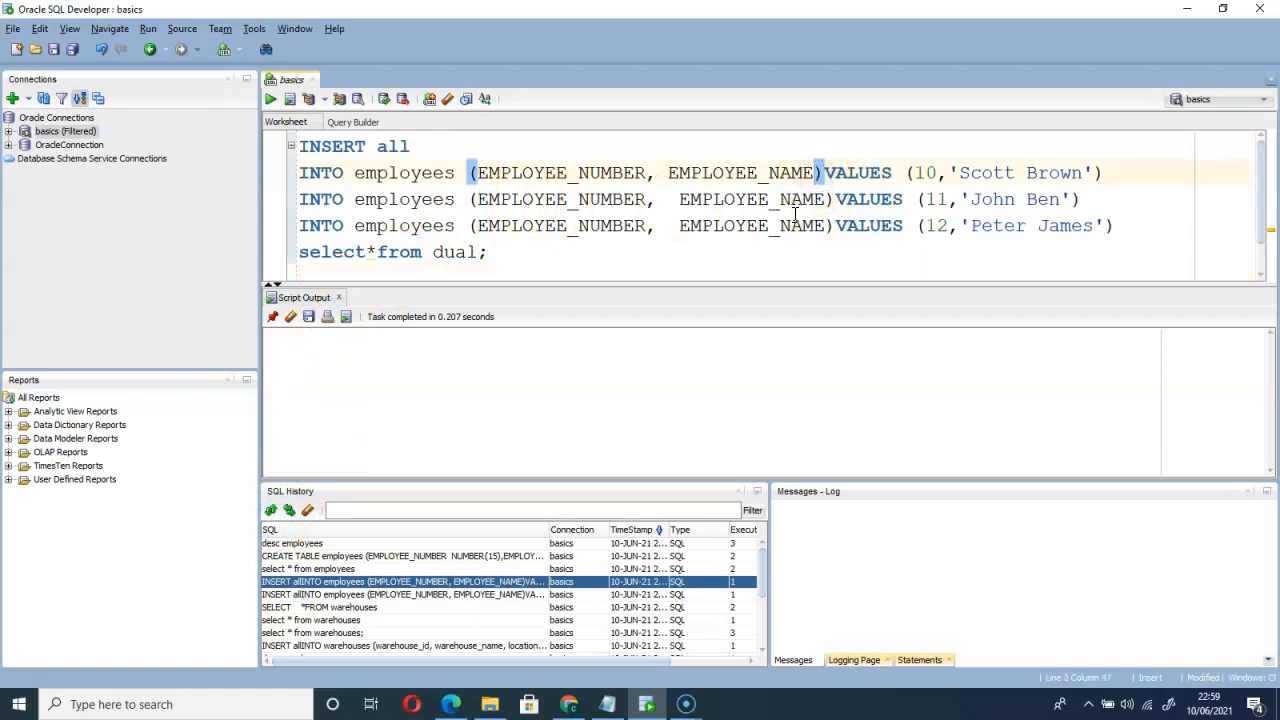
text(,)
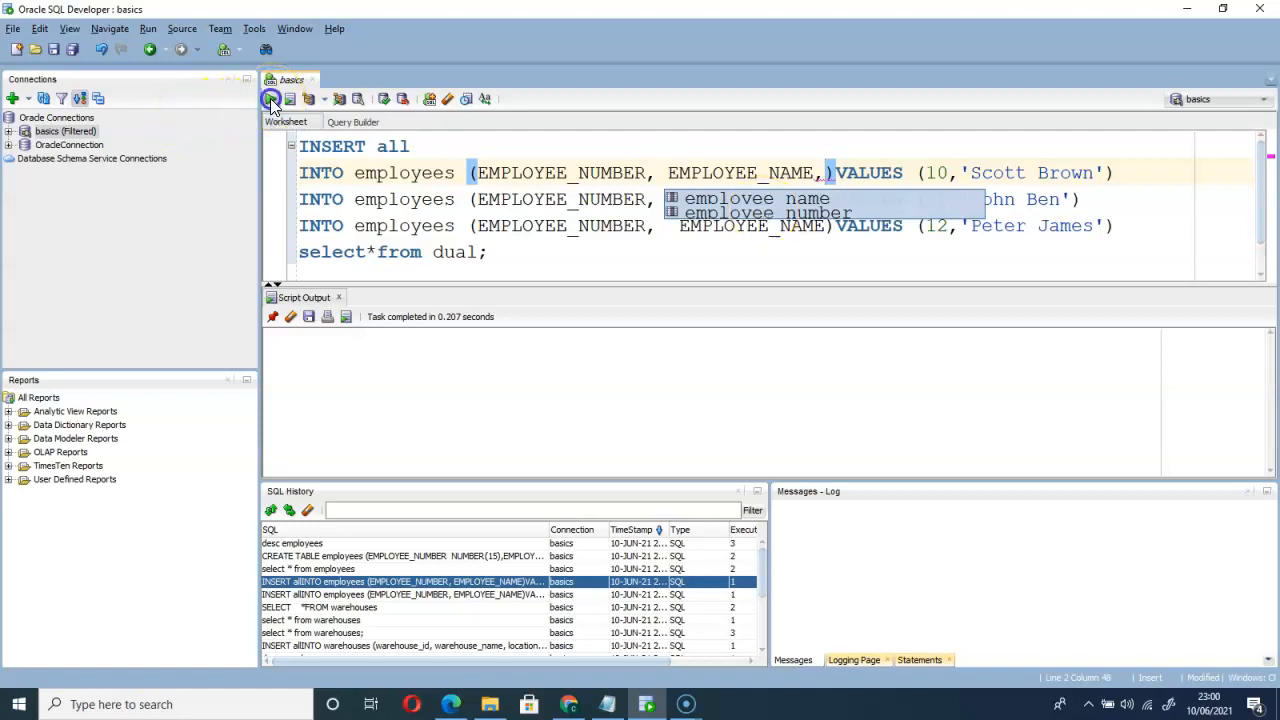
click(270, 98)
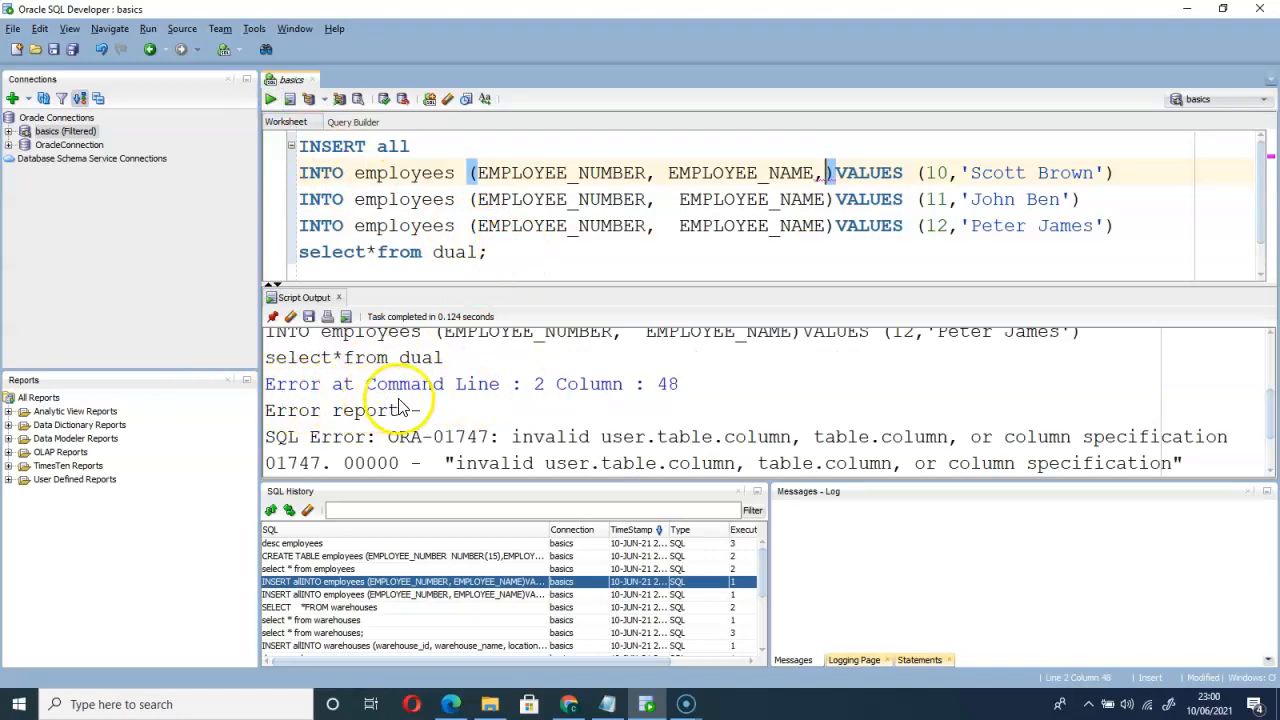
mouse_move(548, 396)
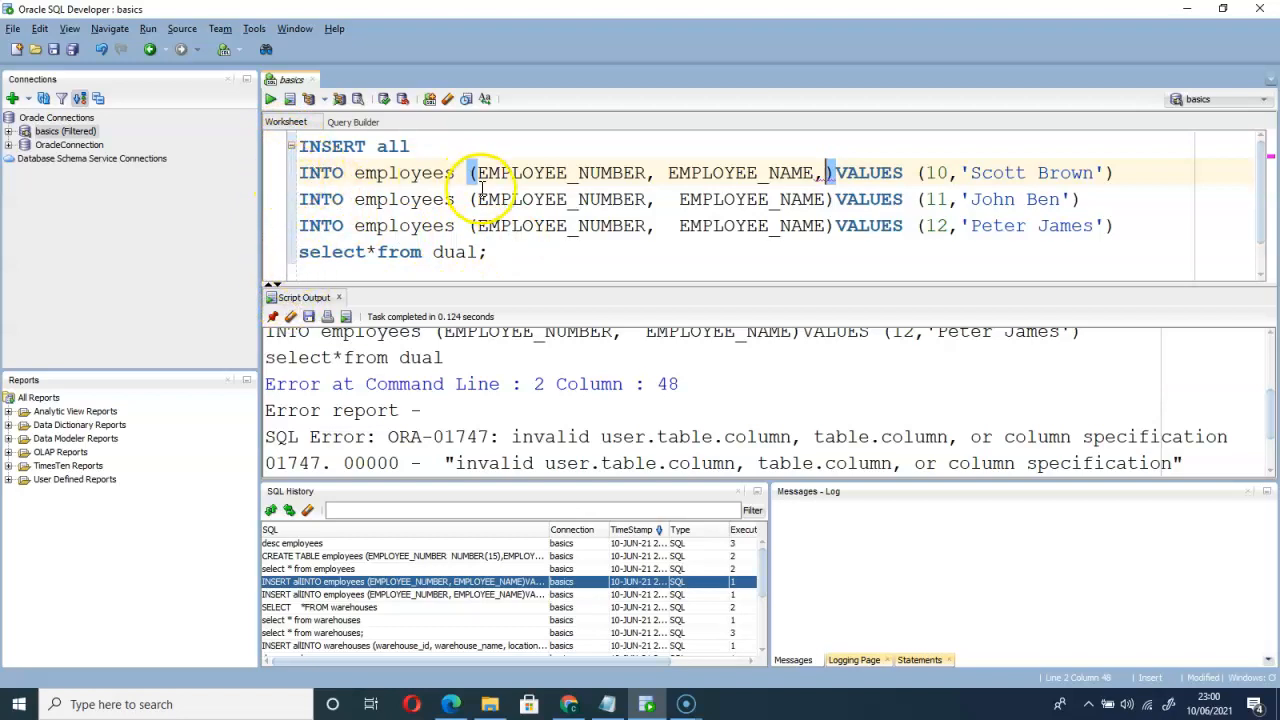
mouse_move(525, 385)
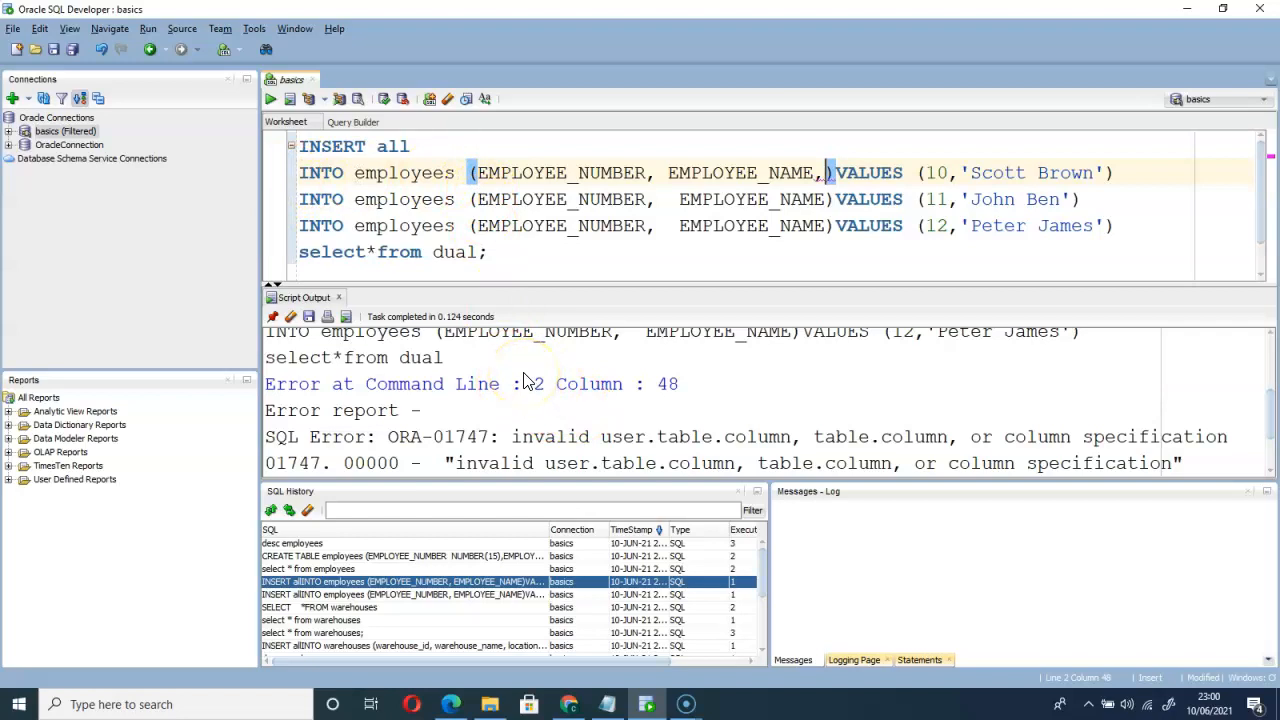
Step: Remove the stray comma and rerun the INSERT ALL, inserting 3 rows
click(822, 173)
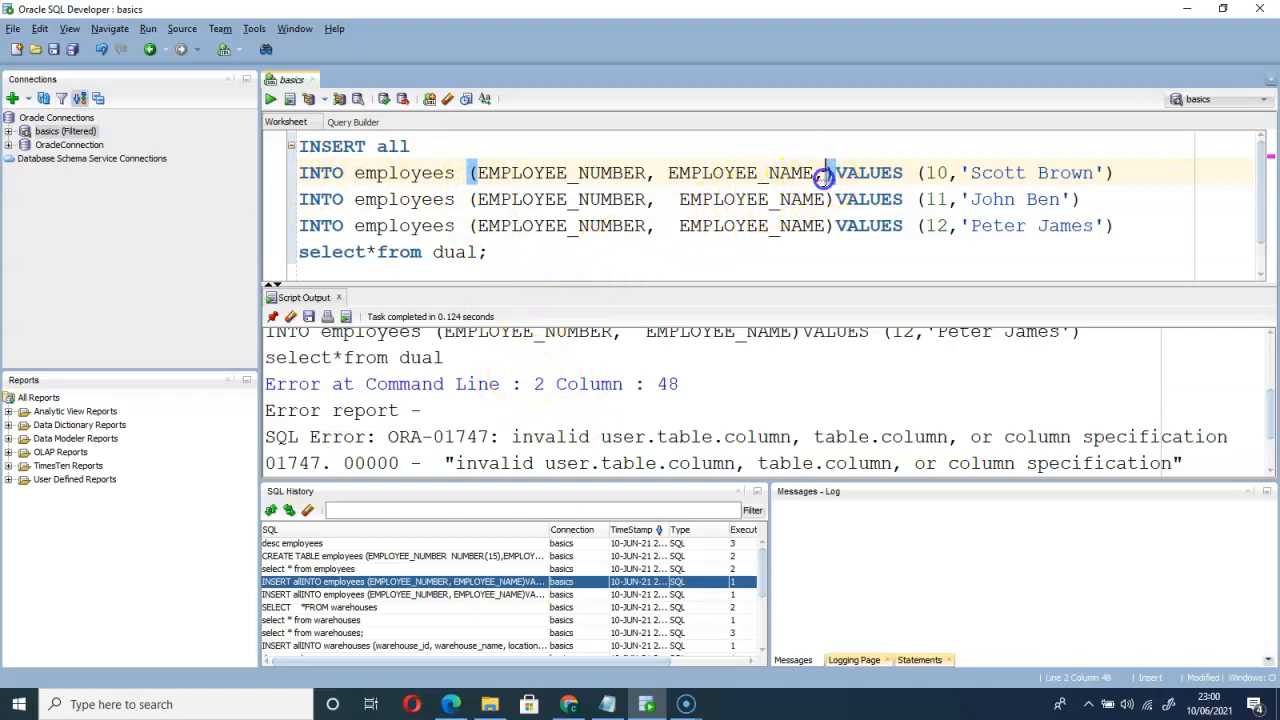
text(,)
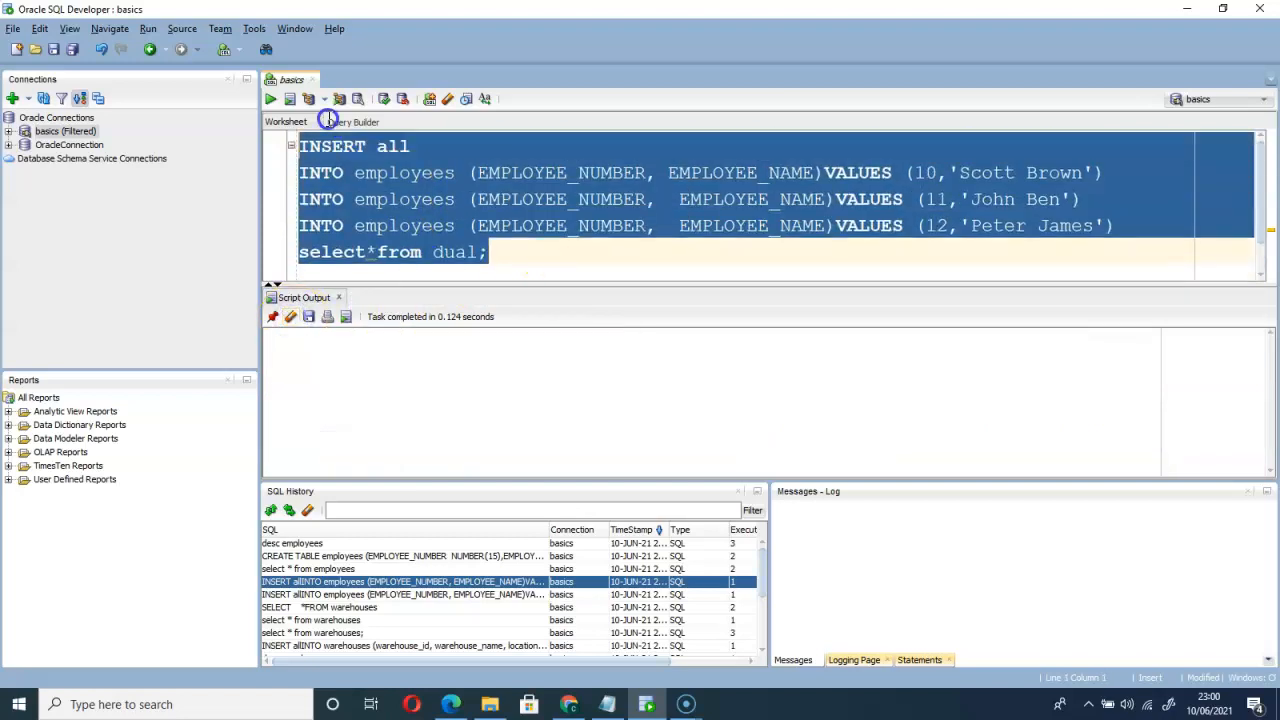
click(289, 98)
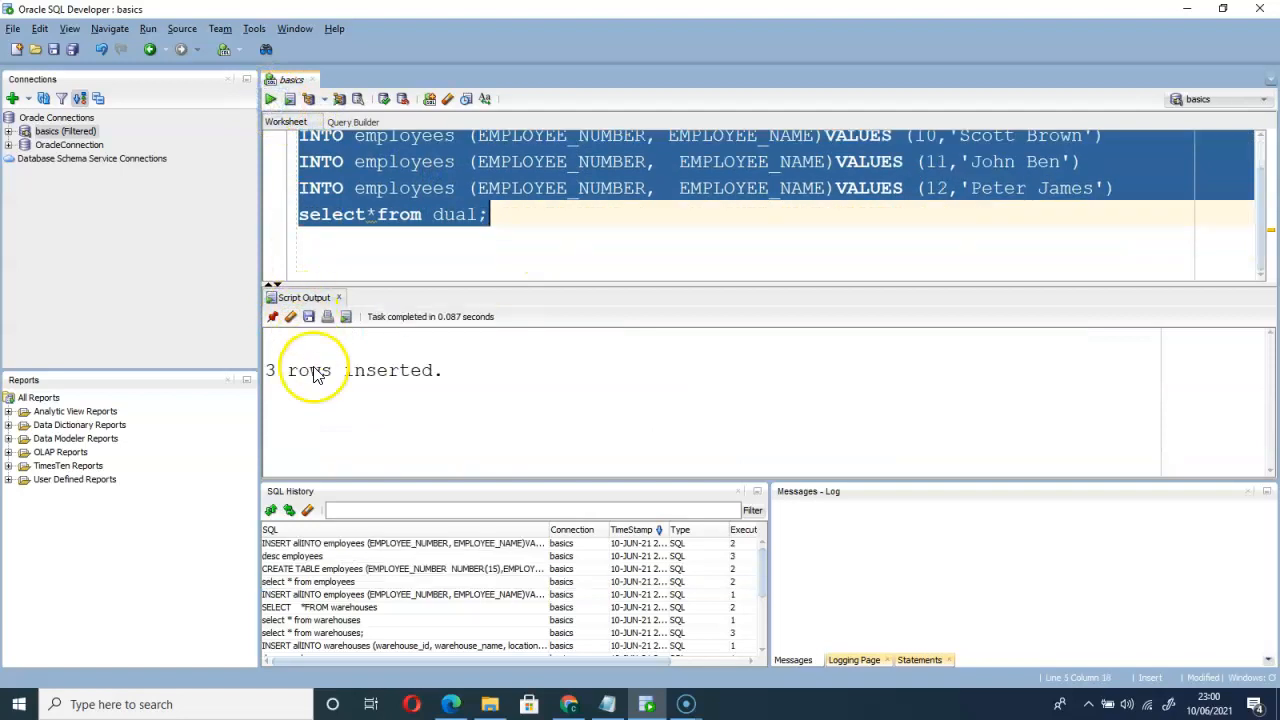
mouse_move(540, 264)
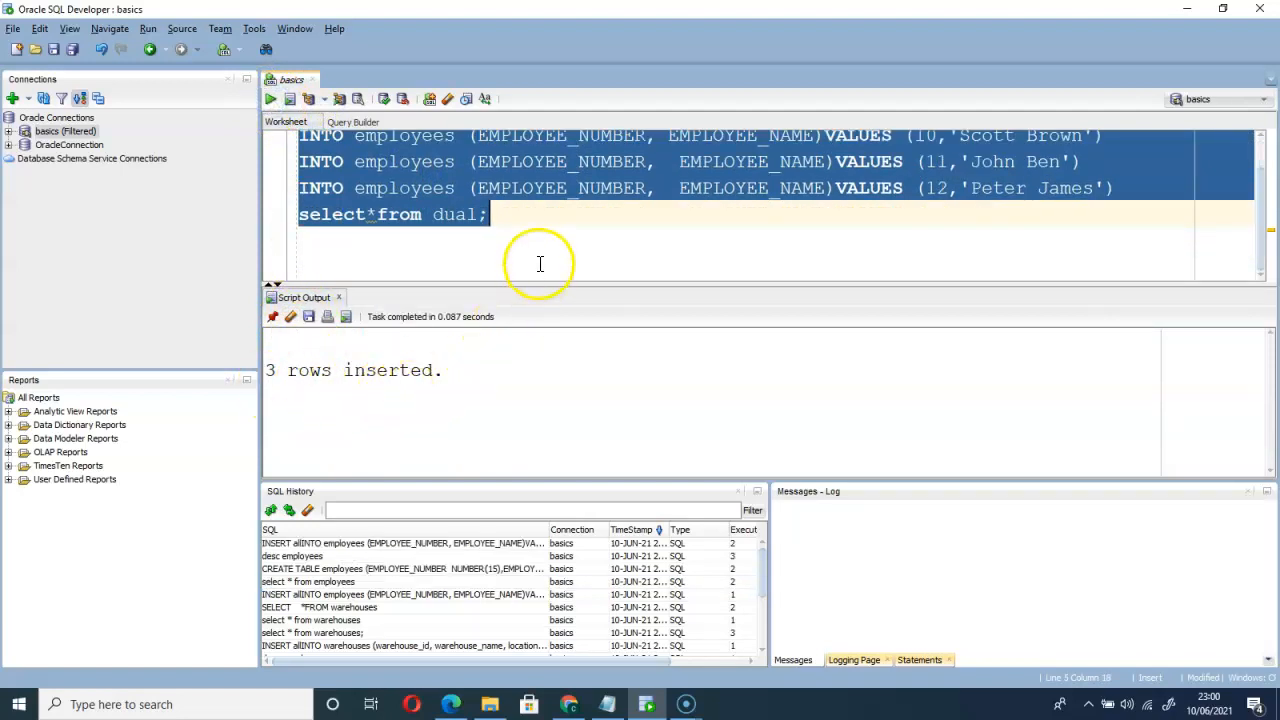
scroll(up, 3)
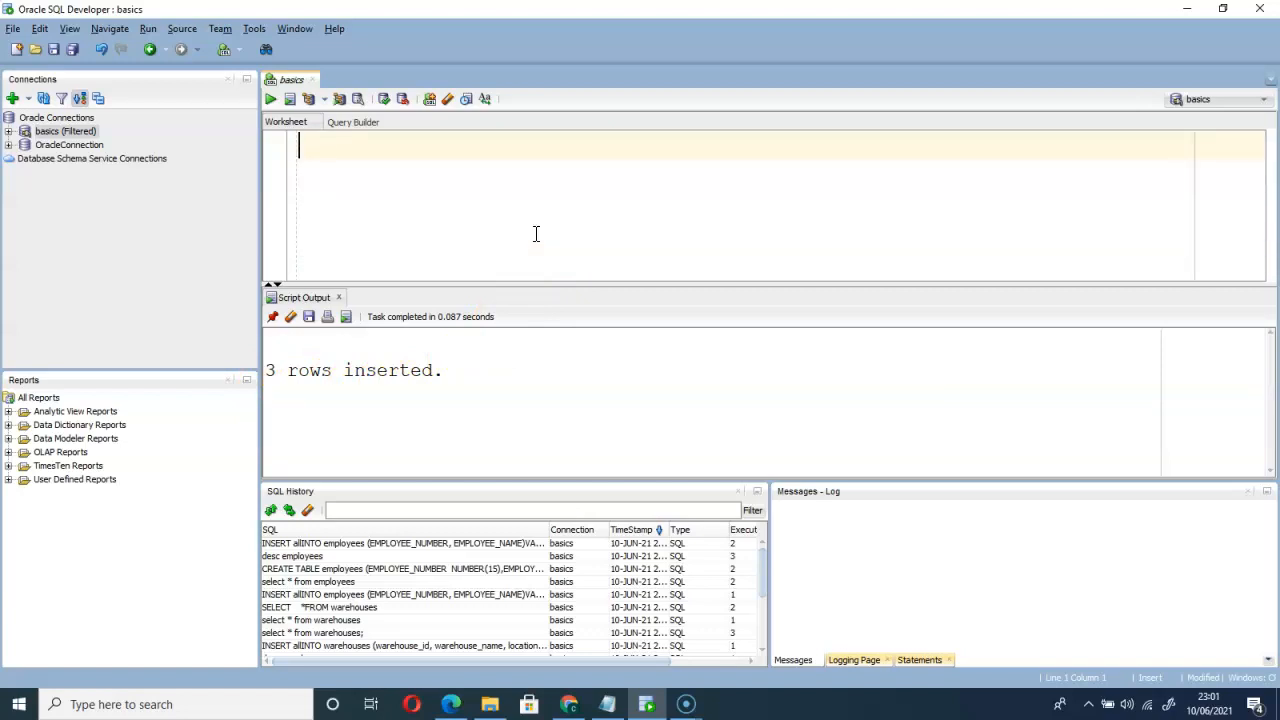
Step: Run select * from employees, returning rows 10, 11 and 12
text(selece)
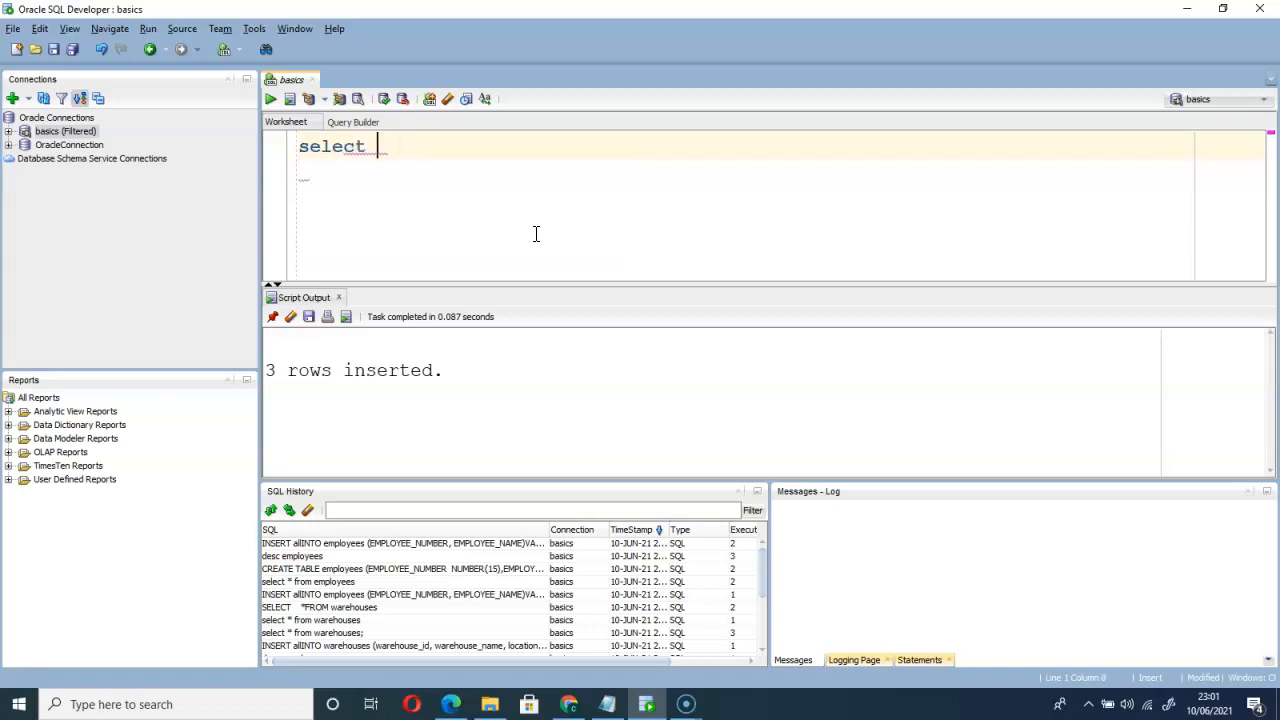
text(*)
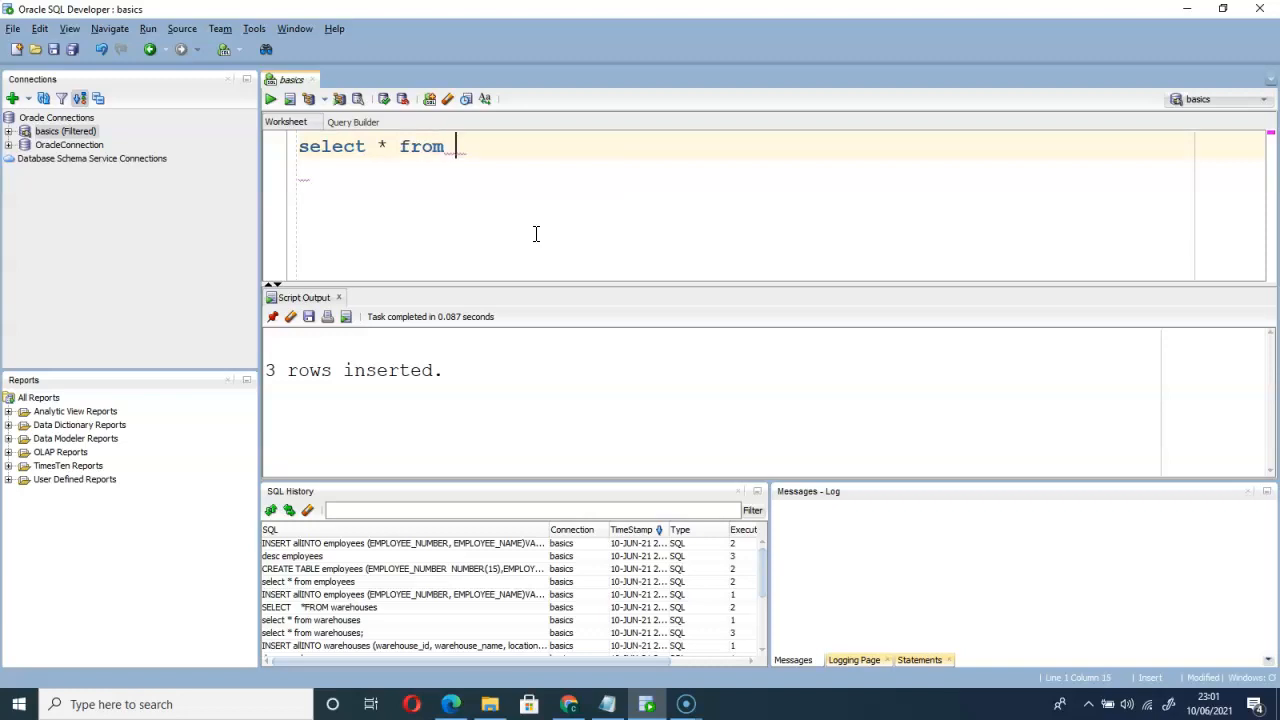
text(employees)
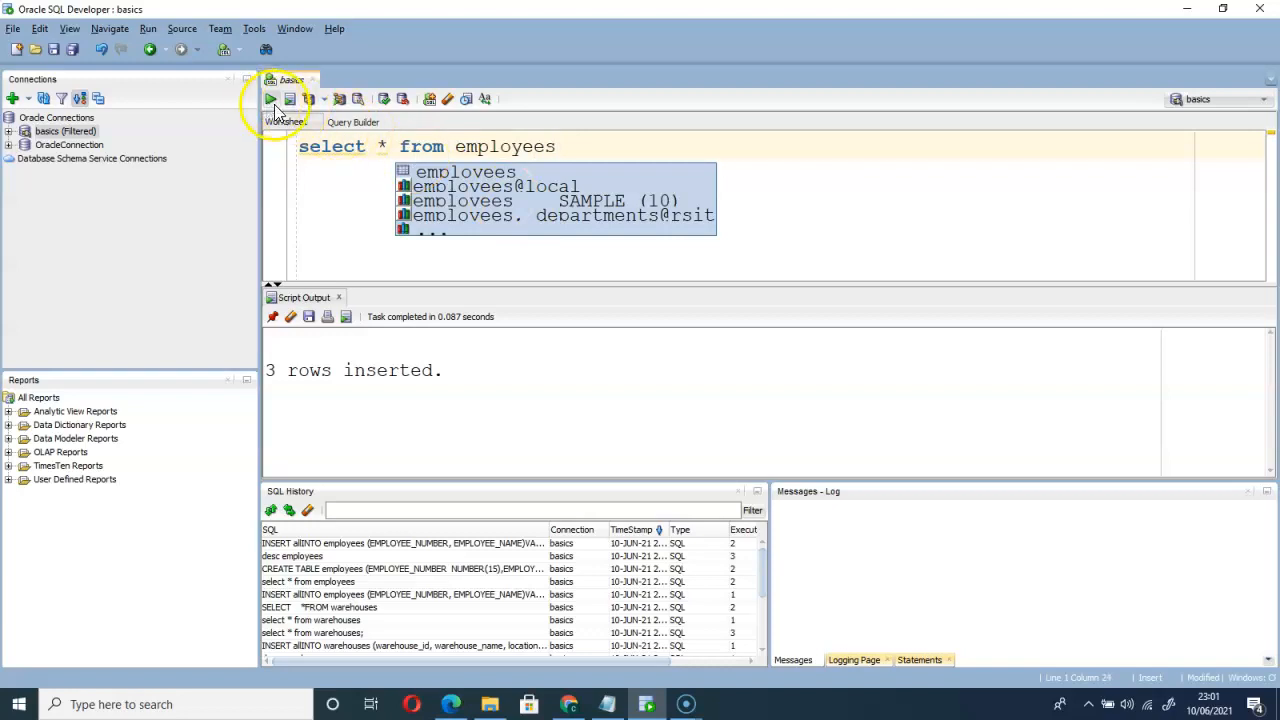
click(270, 98)
text(s)
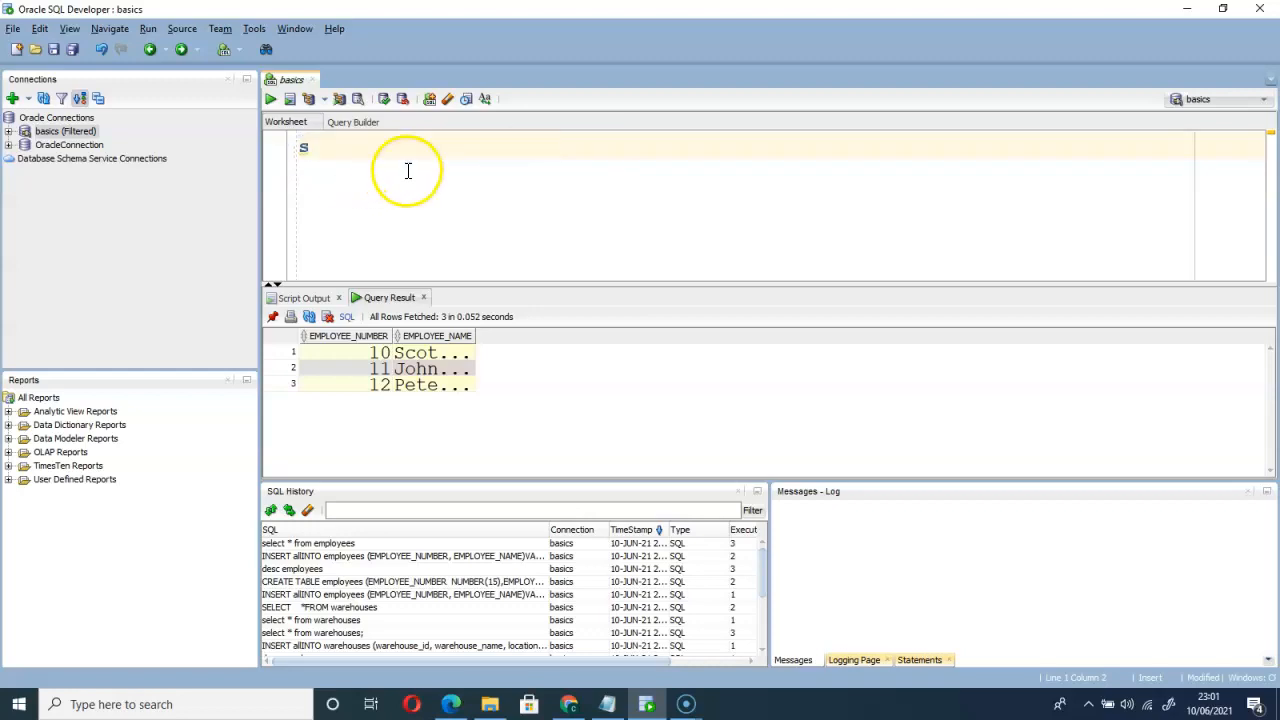
Step: Open Tools > Preferences at the Code Editor settings page
click(253, 28)
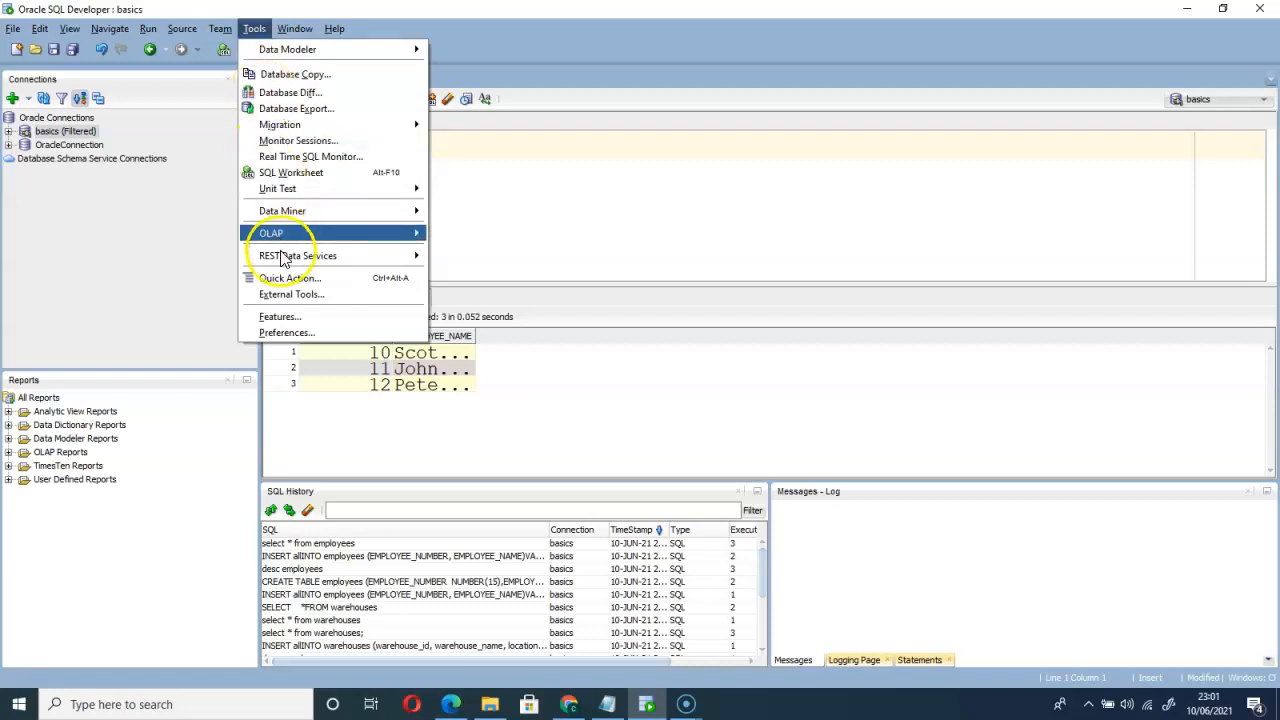
click(287, 332)
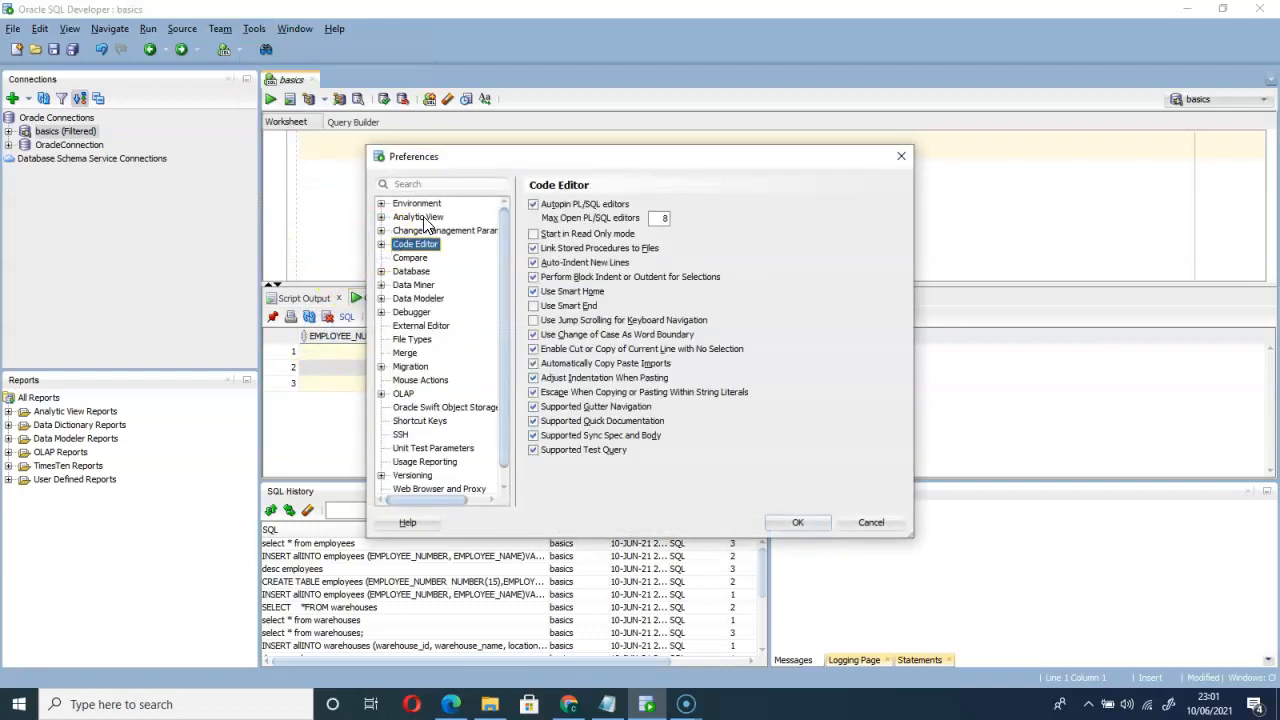
mouse_move(724, 251)
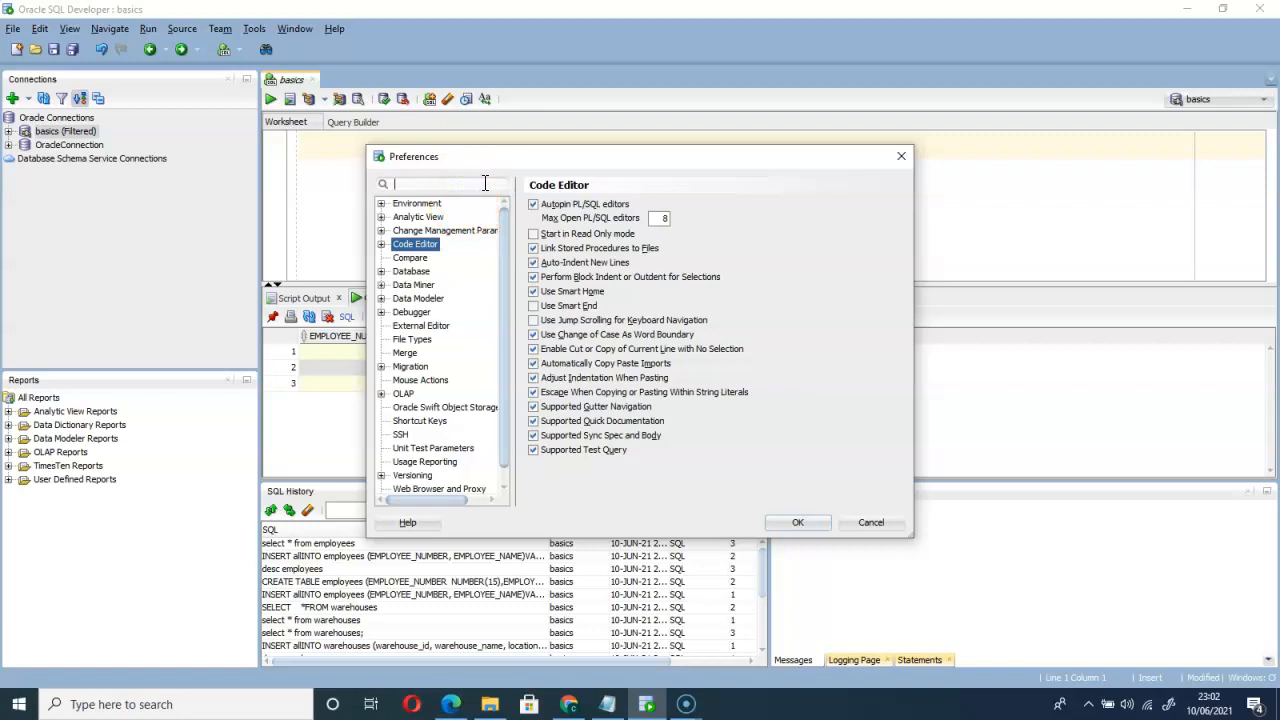
Step: Search 'l' in Preferences, tick Show Line Numbers, then close without applying
text(line)
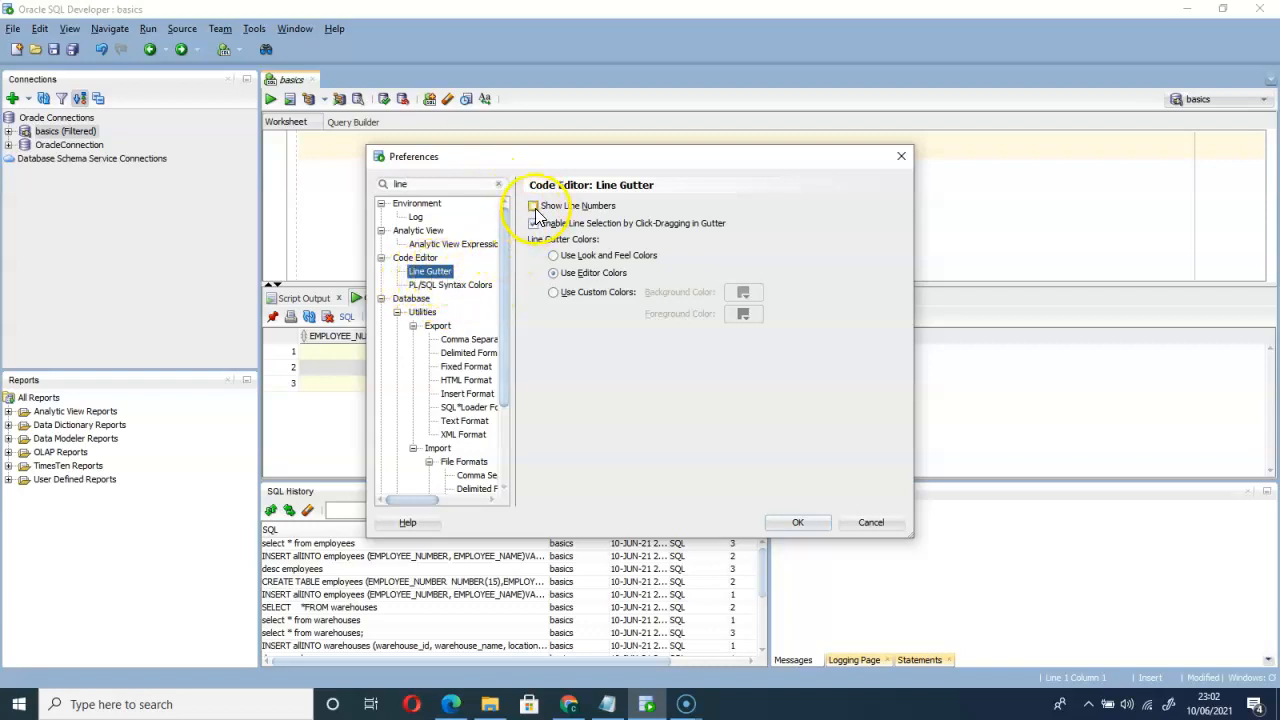
click(533, 205)
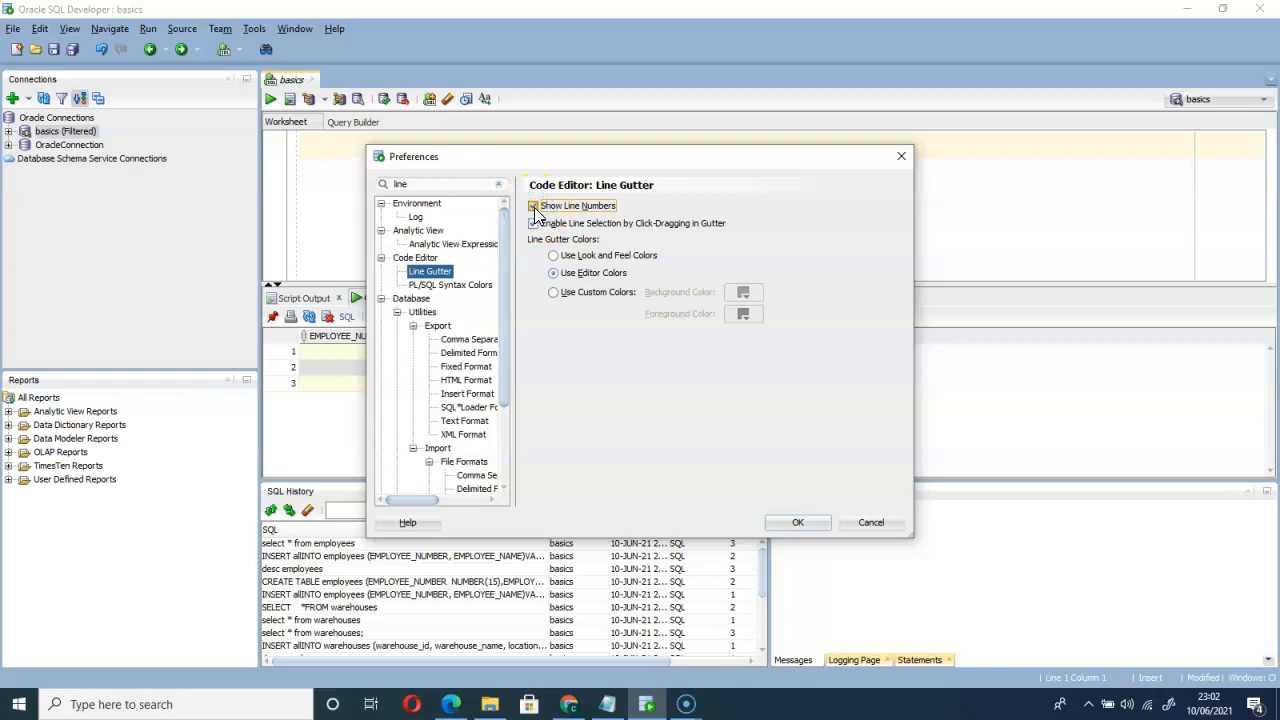
click(533, 205)
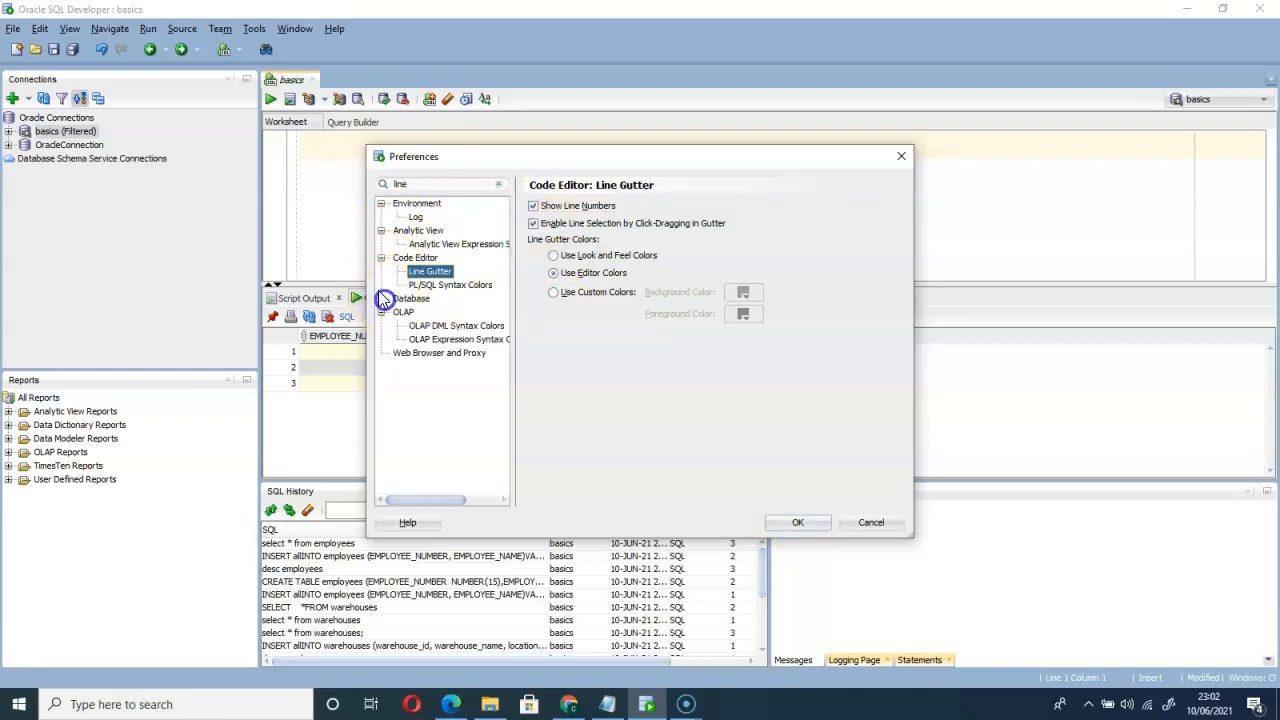
click(415, 257)
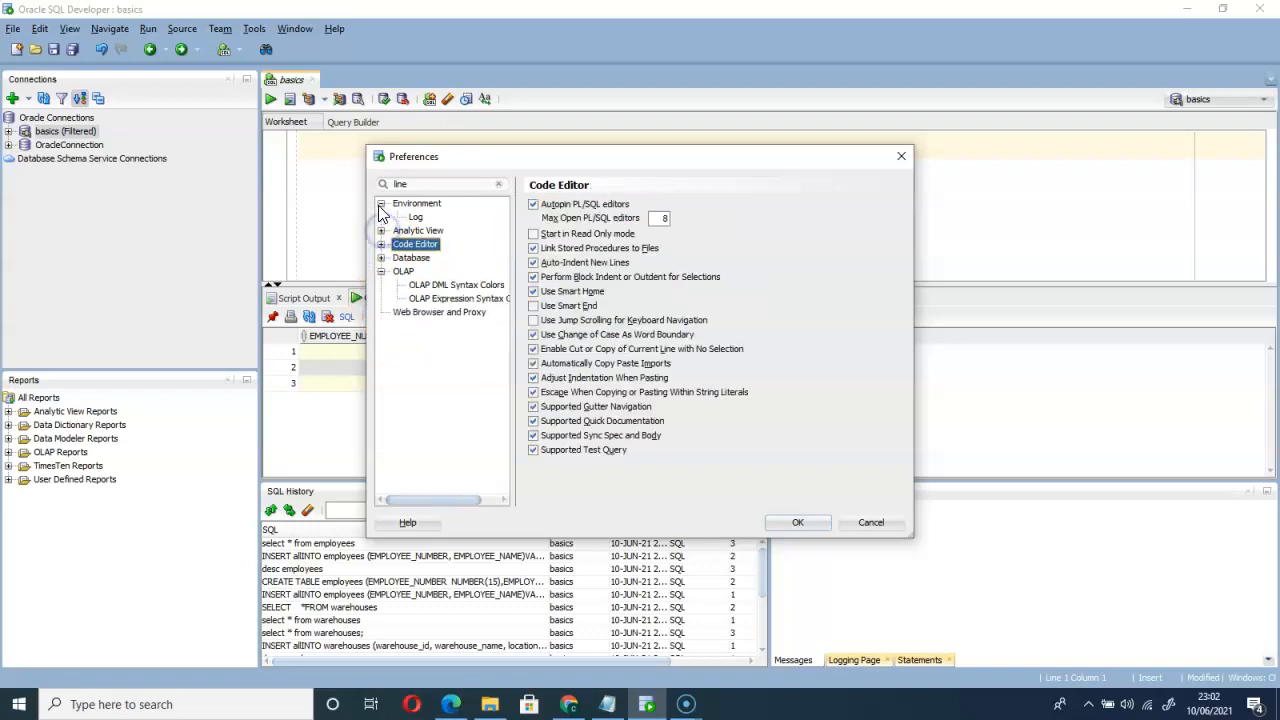
click(382, 203)
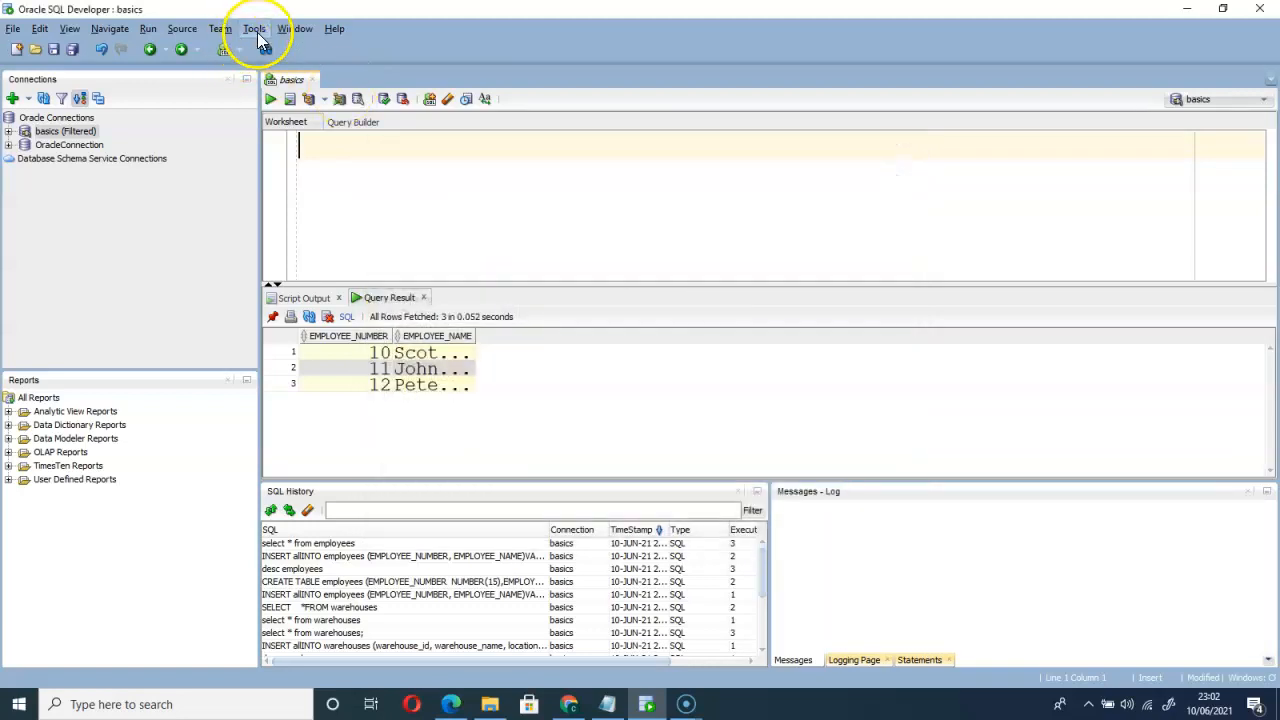
Step: Reopen Preferences, go to Code Editor > Line Gutter and tick Show Line Numbers
click(254, 28)
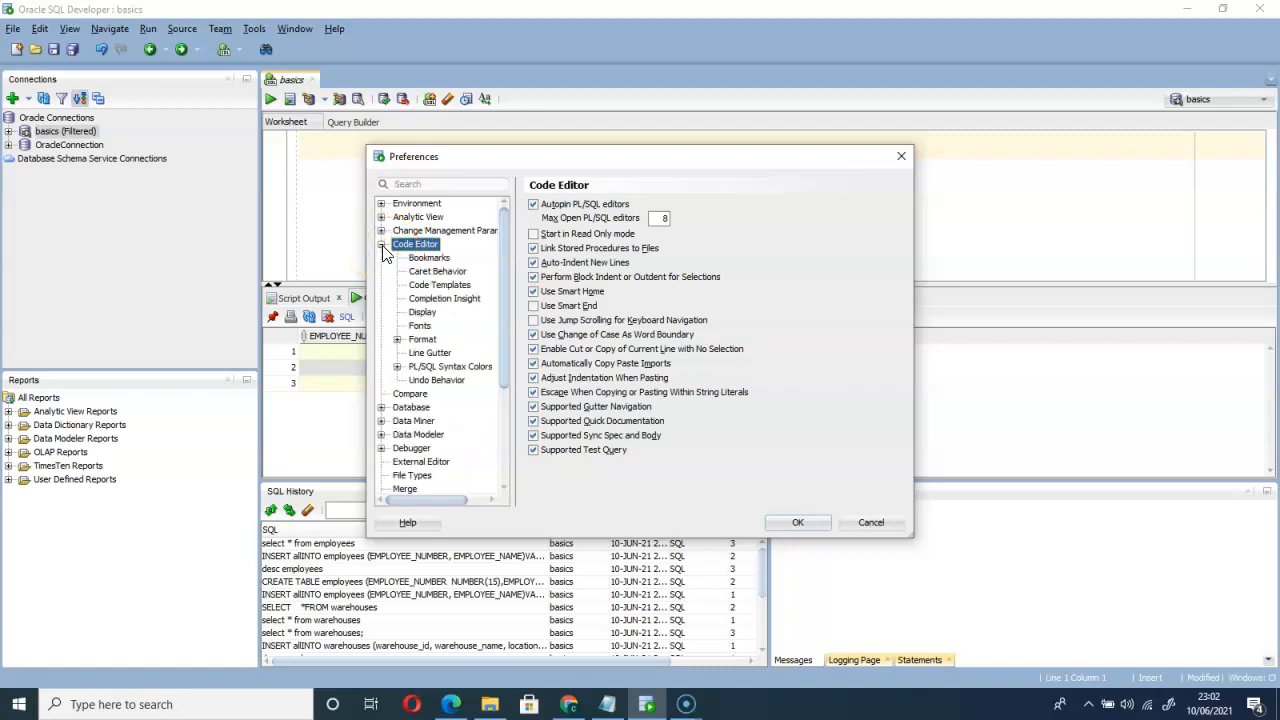
mouse_move(420, 360)
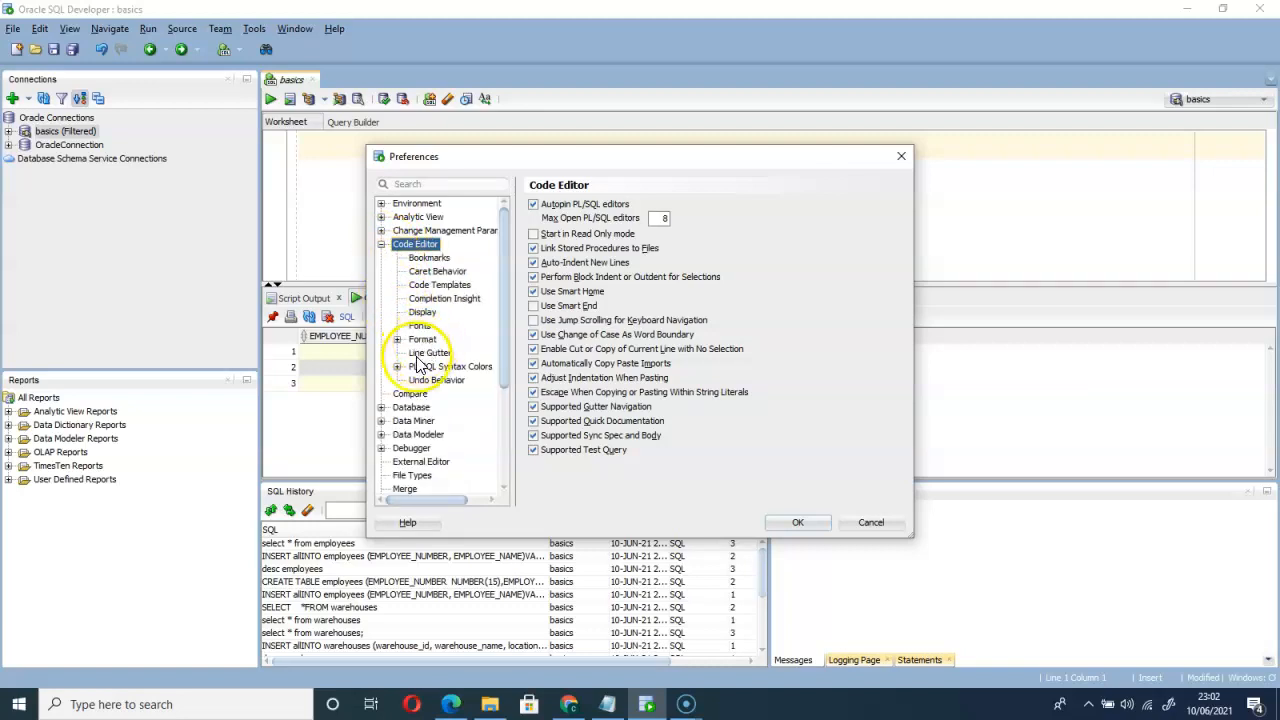
mouse_move(438, 363)
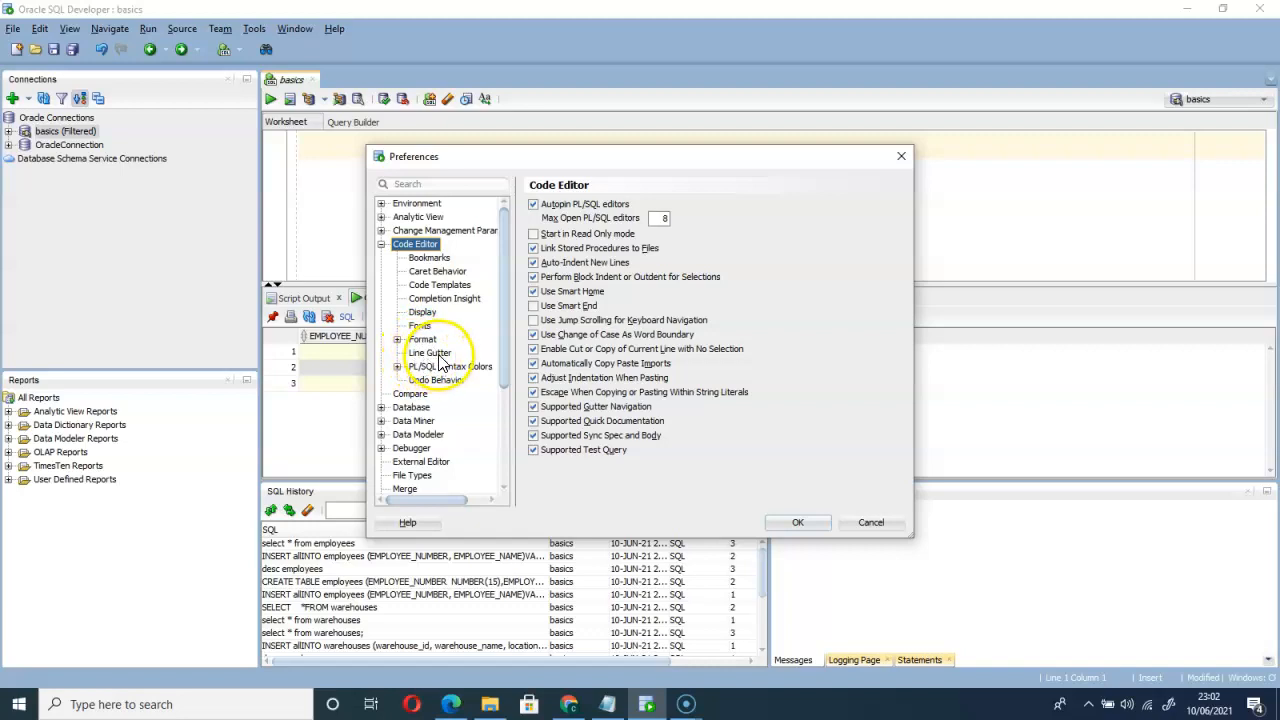
click(430, 353)
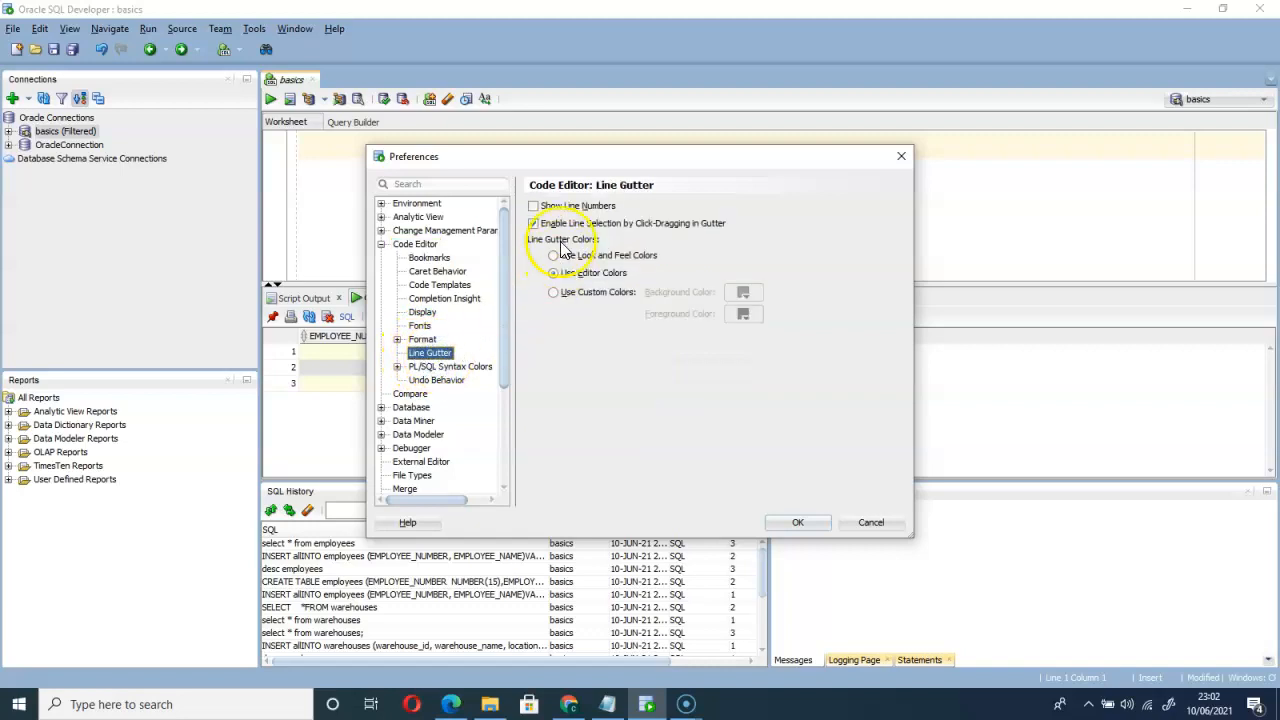
click(533, 206)
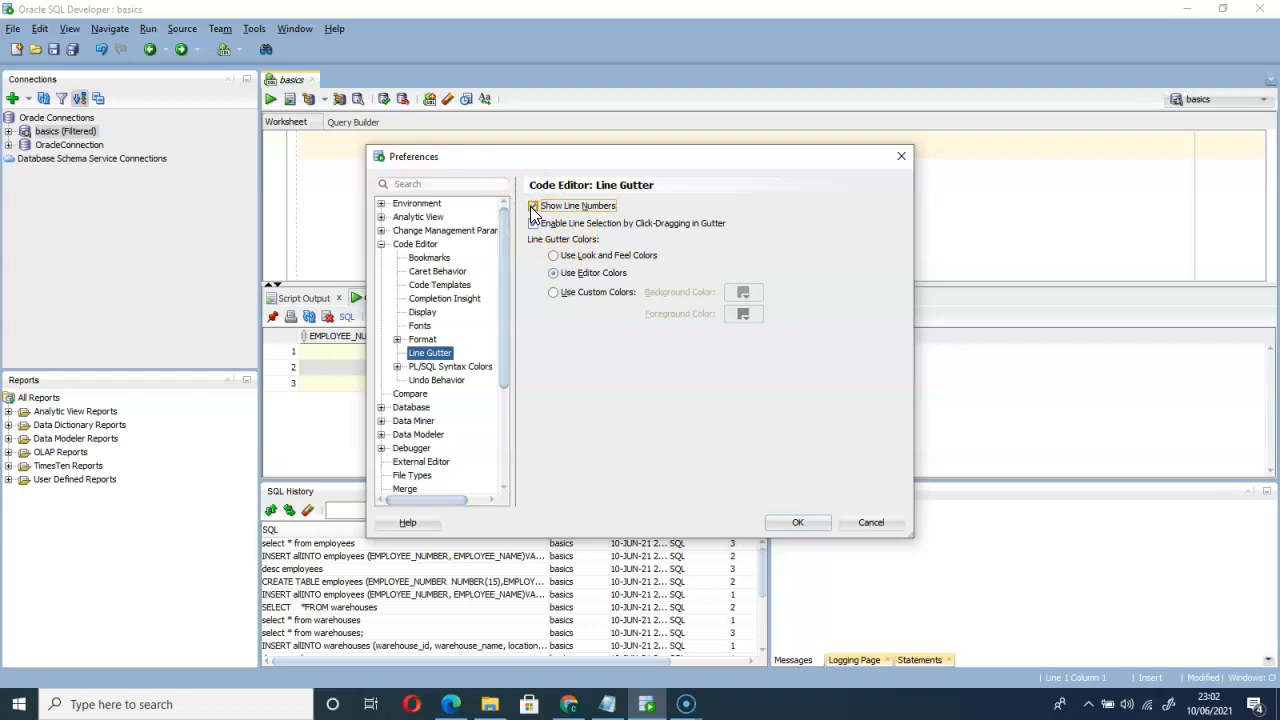
click(798, 522)
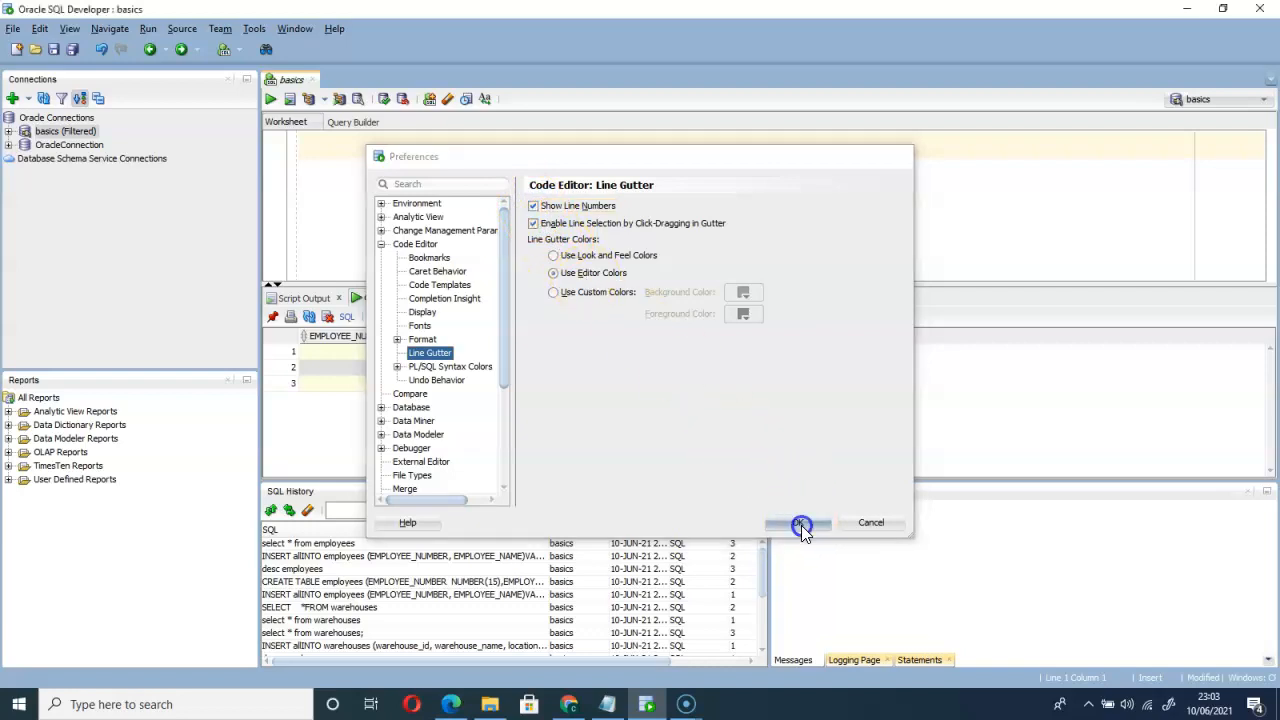
Step: Confirm the Preferences dialog with OK so the worksheet shows line numbers
click(799, 522)
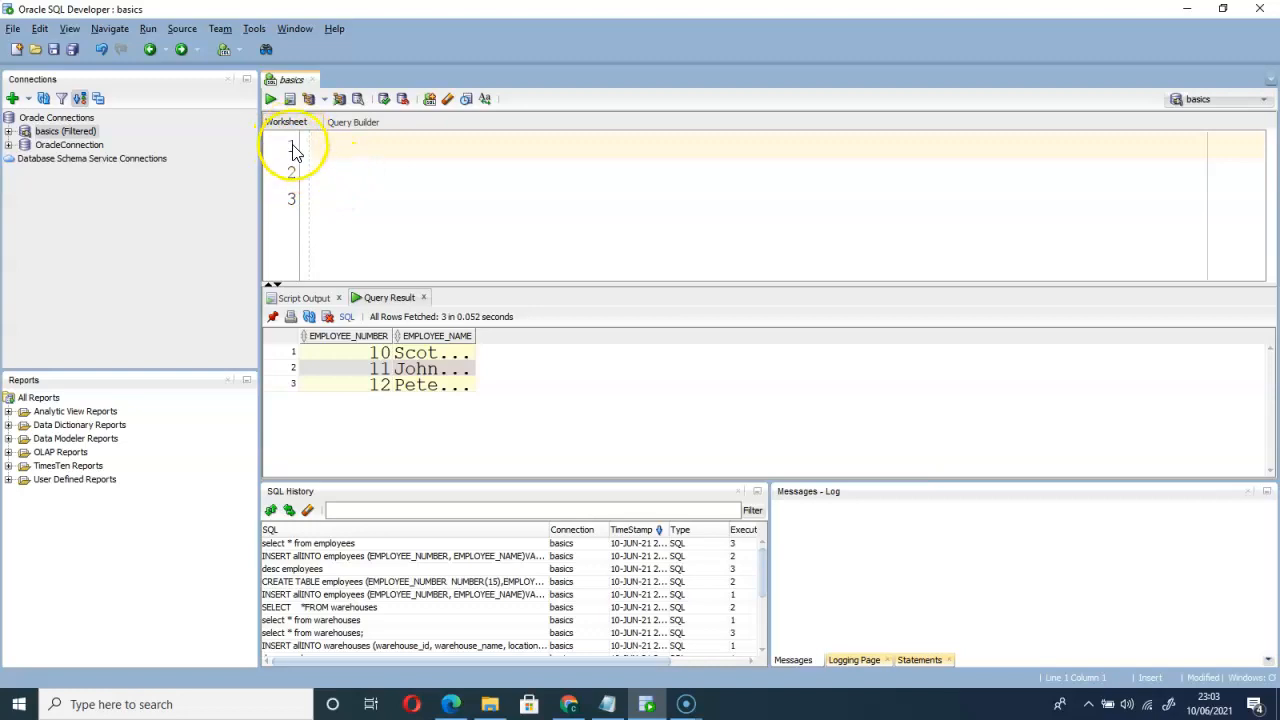
mouse_move(303, 250)
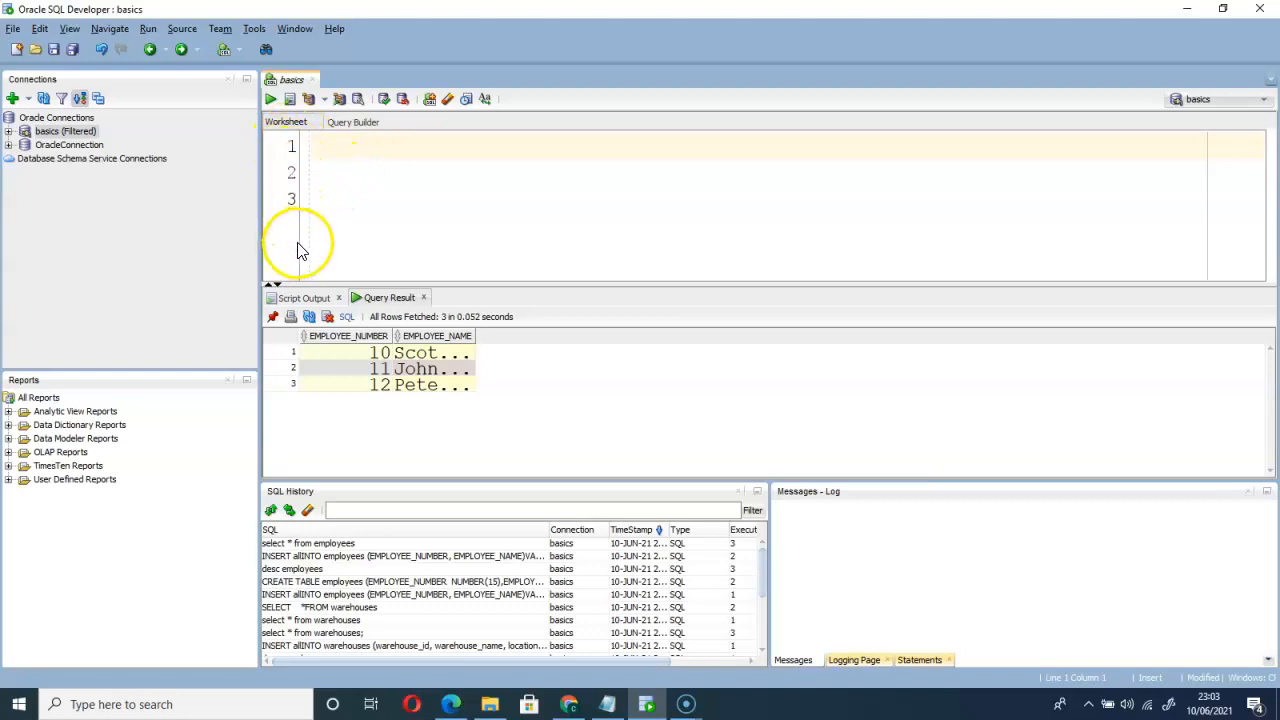